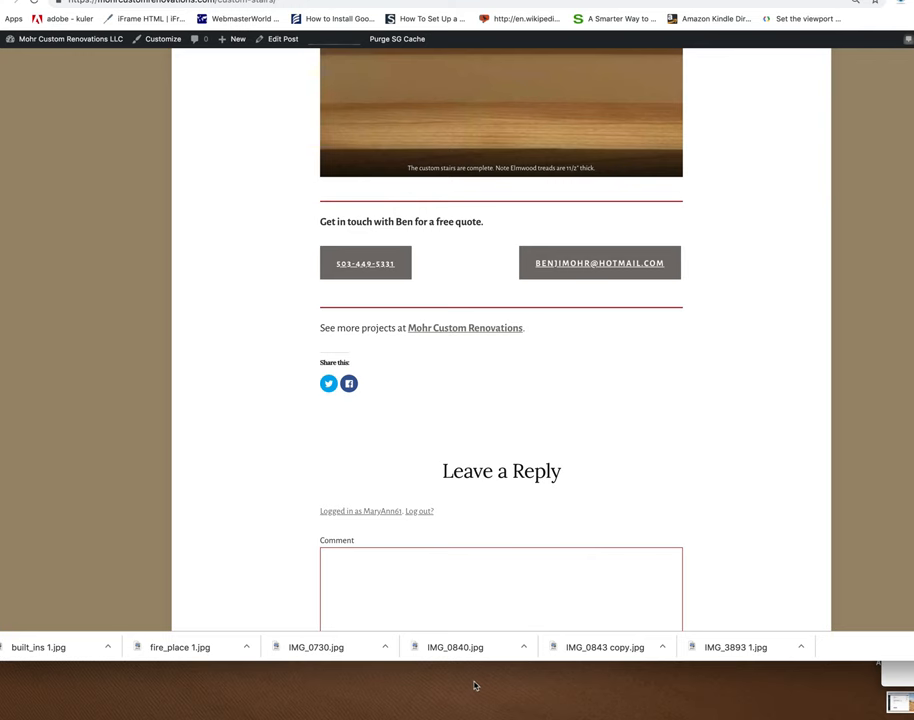
Return to the post's editor with the six-photo gallery at the end in view
scroll(up, 3)
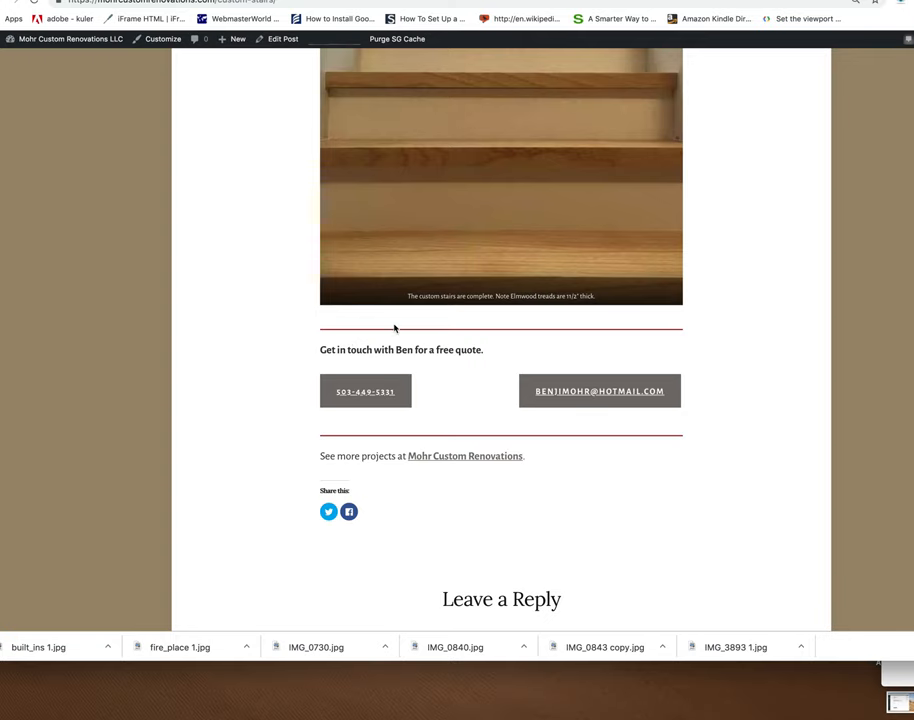
scroll(up, 3)
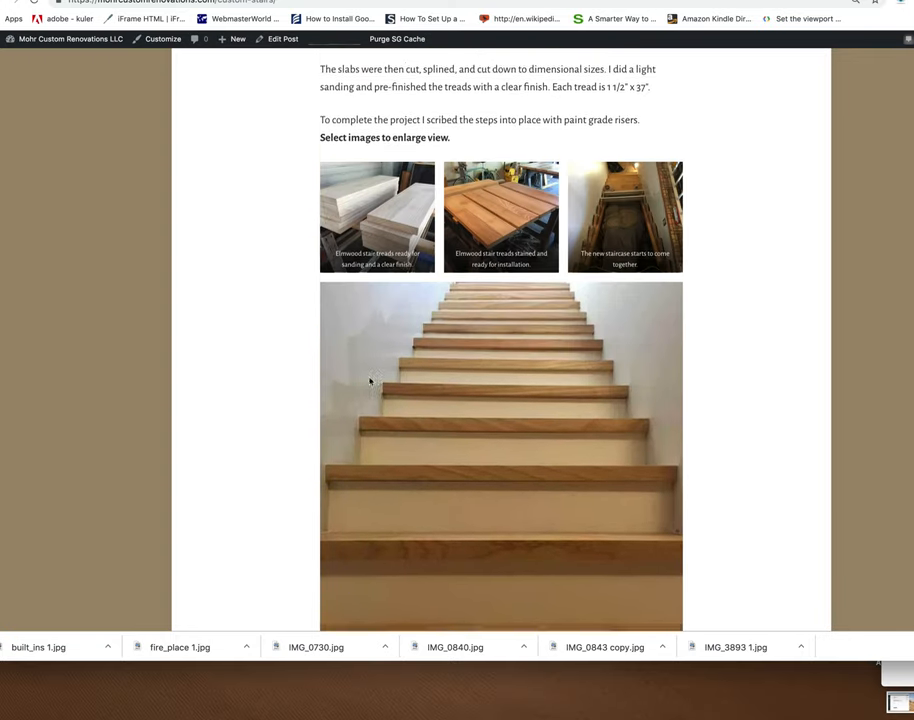
scroll(up, 3)
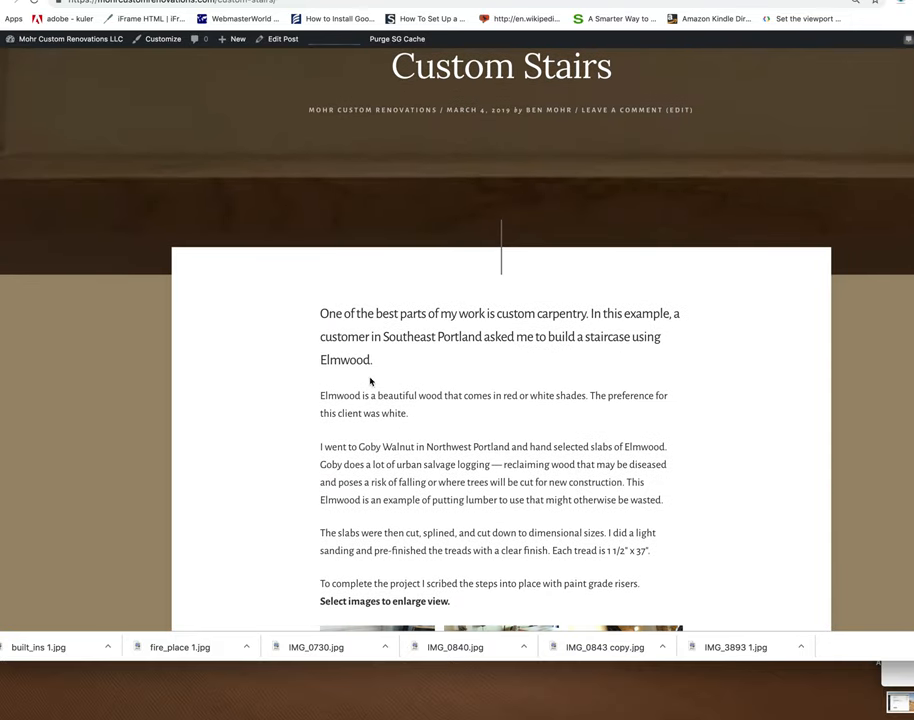
scroll(down, 3)
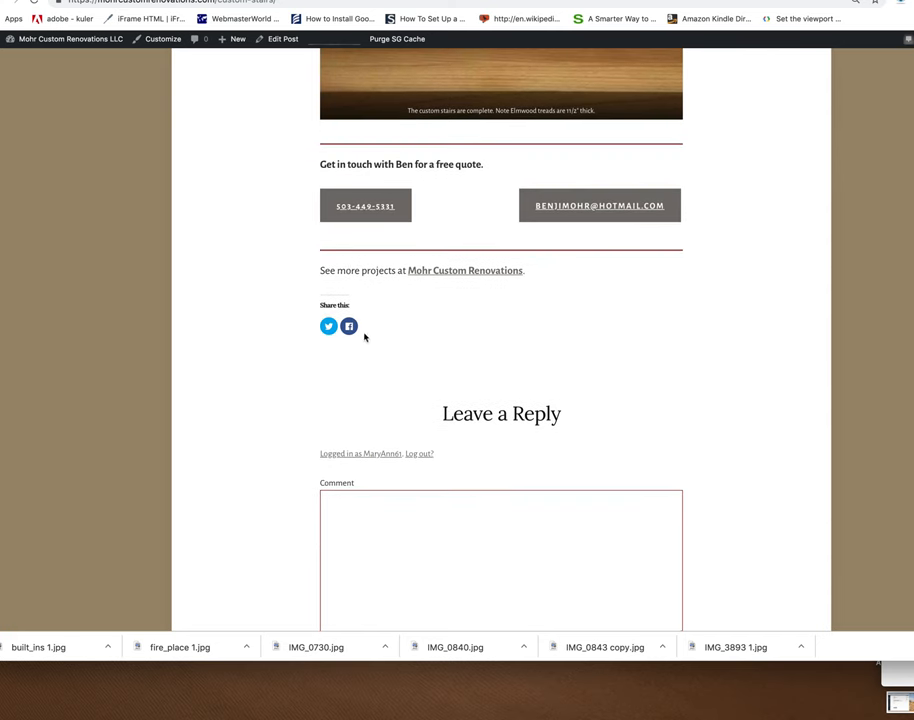
mouse_move(472, 146)
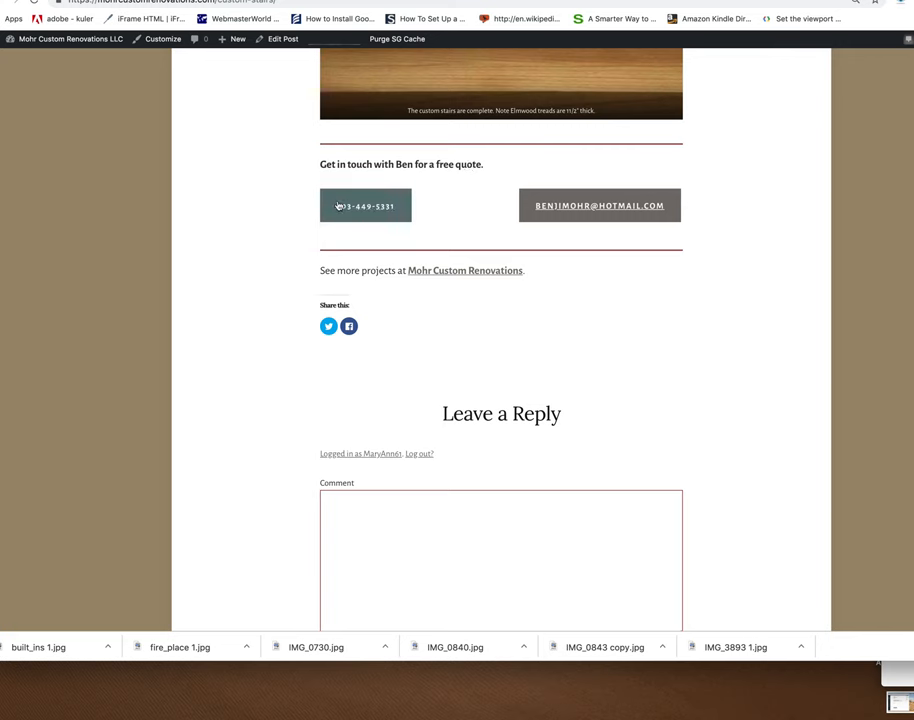
mouse_move(364, 206)
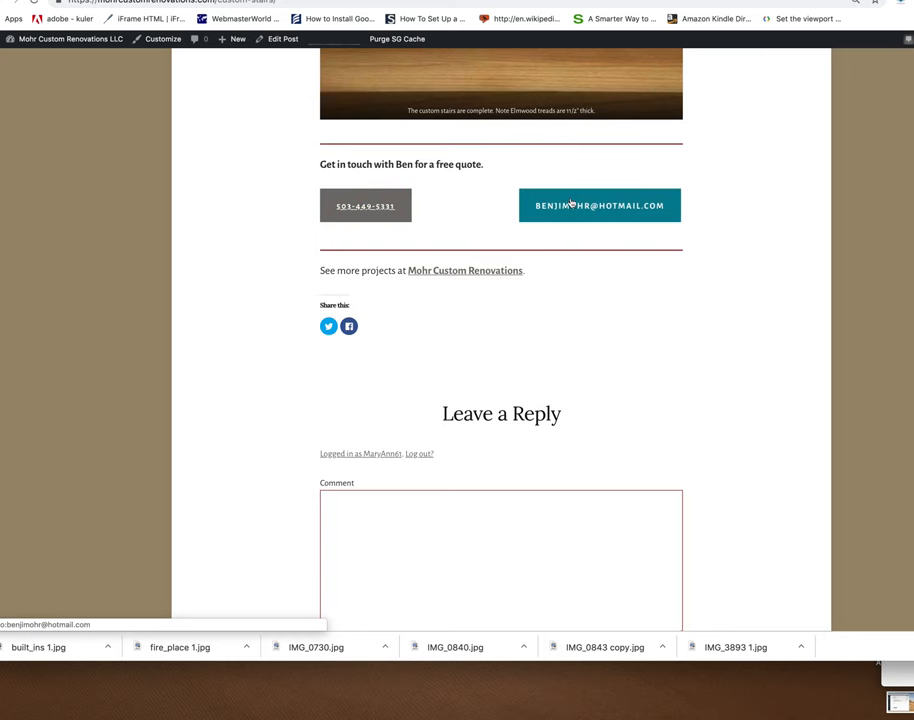
mouse_move(364, 206)
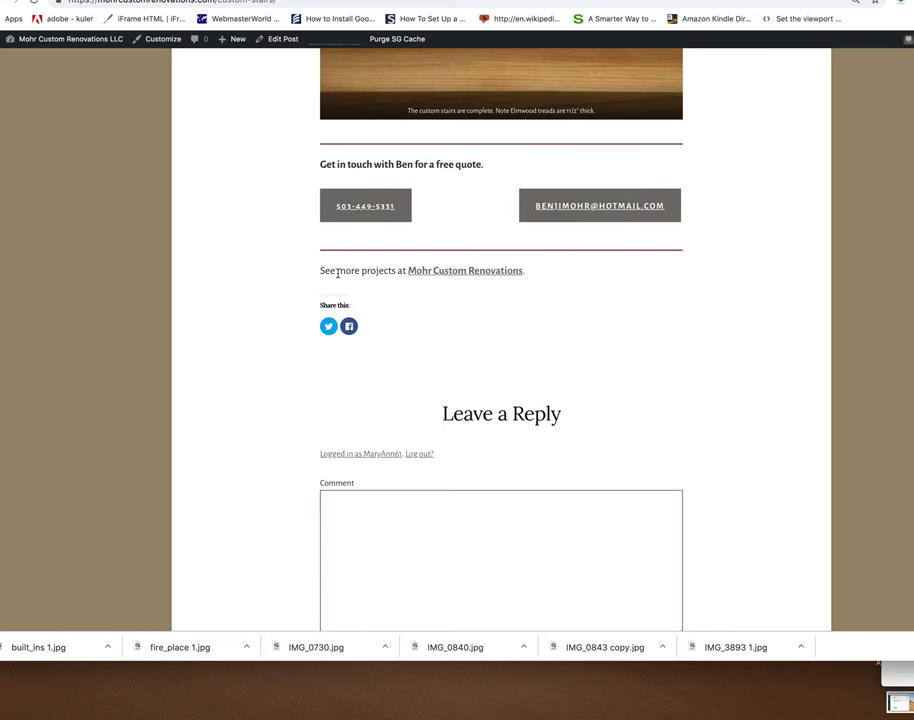
mouse_move(464, 270)
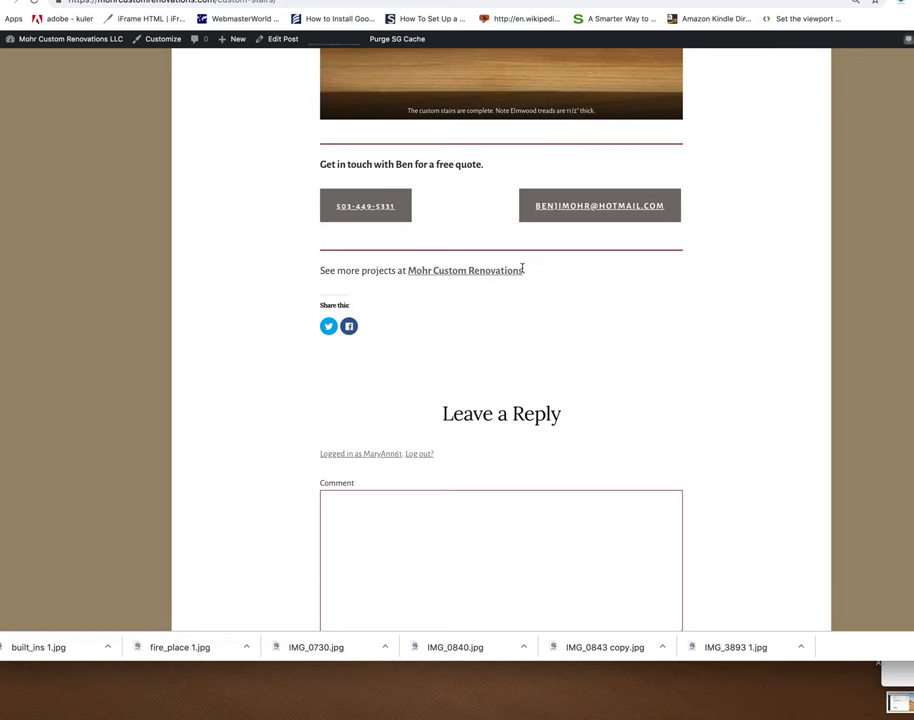
scroll(down, 3)
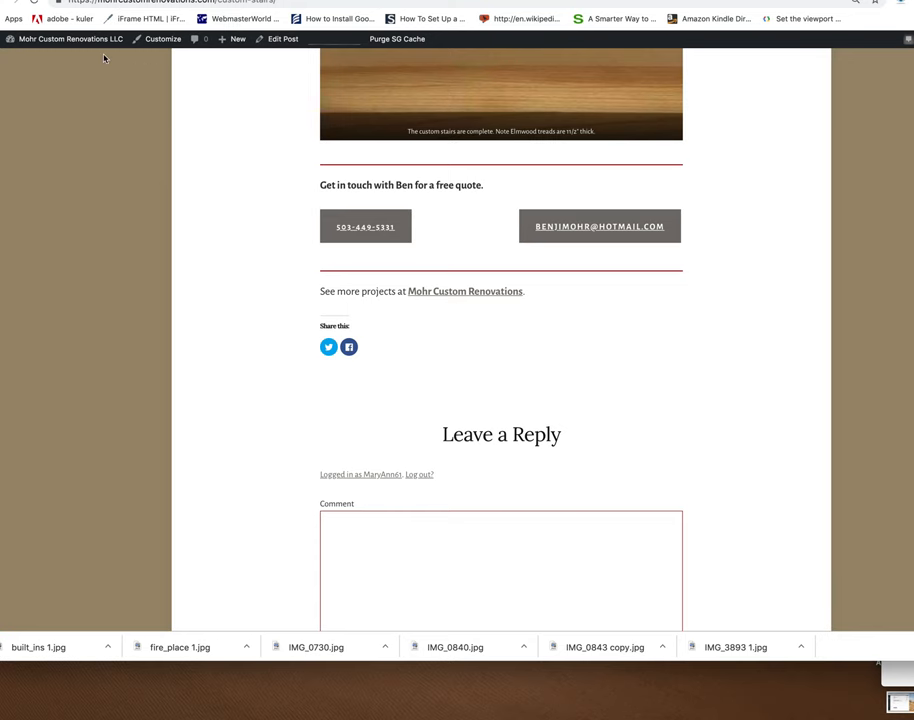
click(282, 38)
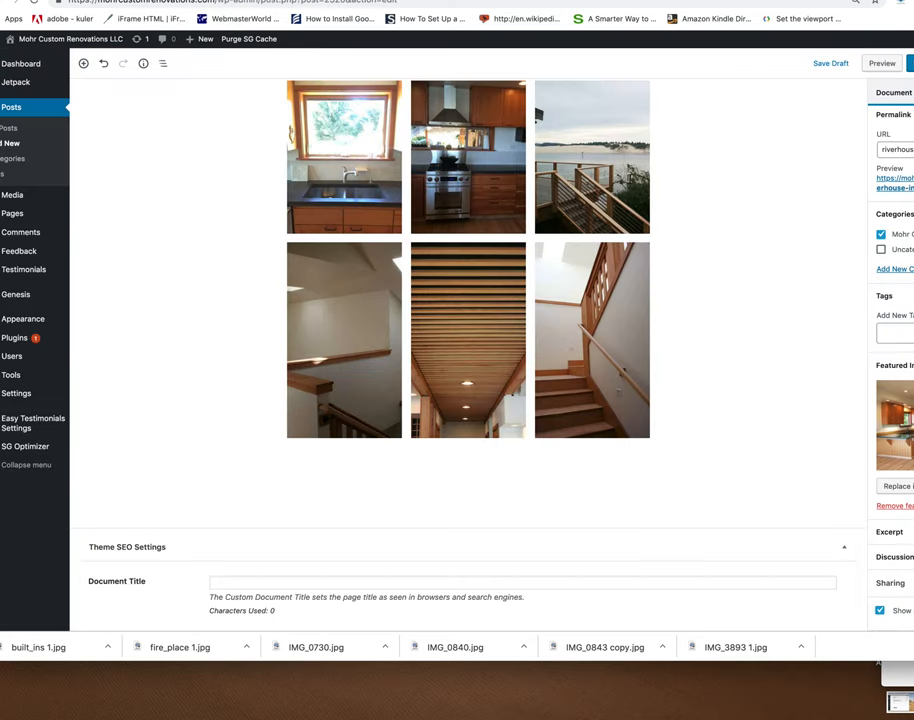
mouse_move(130, 424)
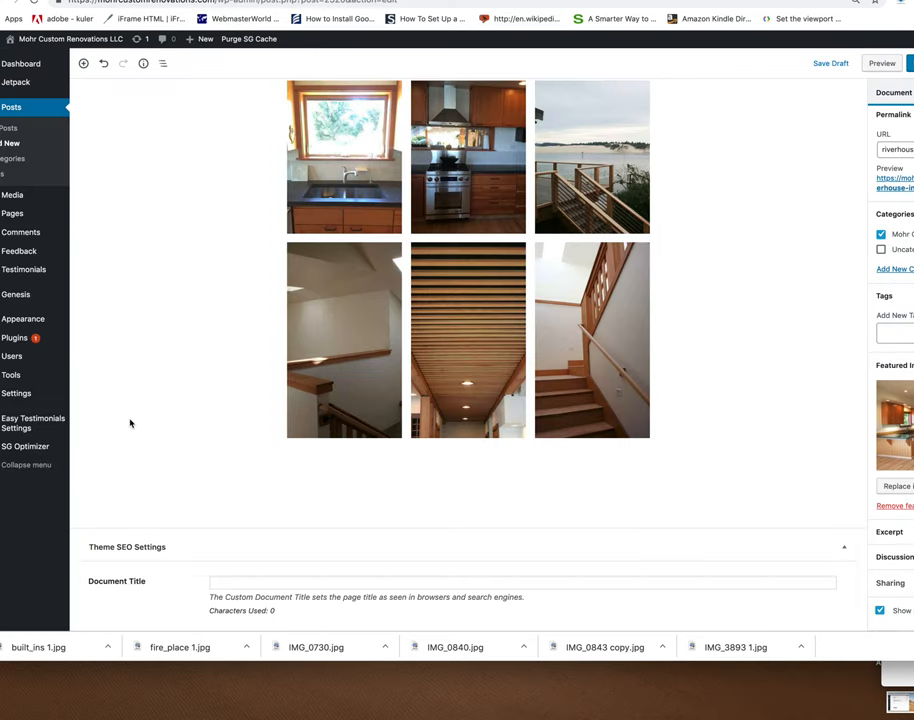
mouse_move(252, 376)
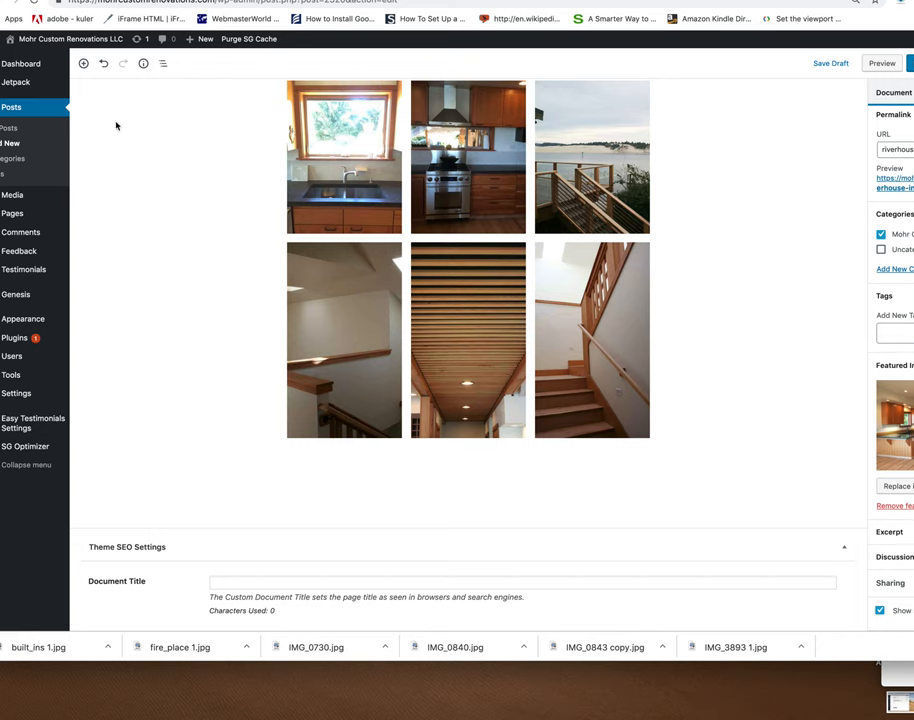
mouse_move(370, 496)
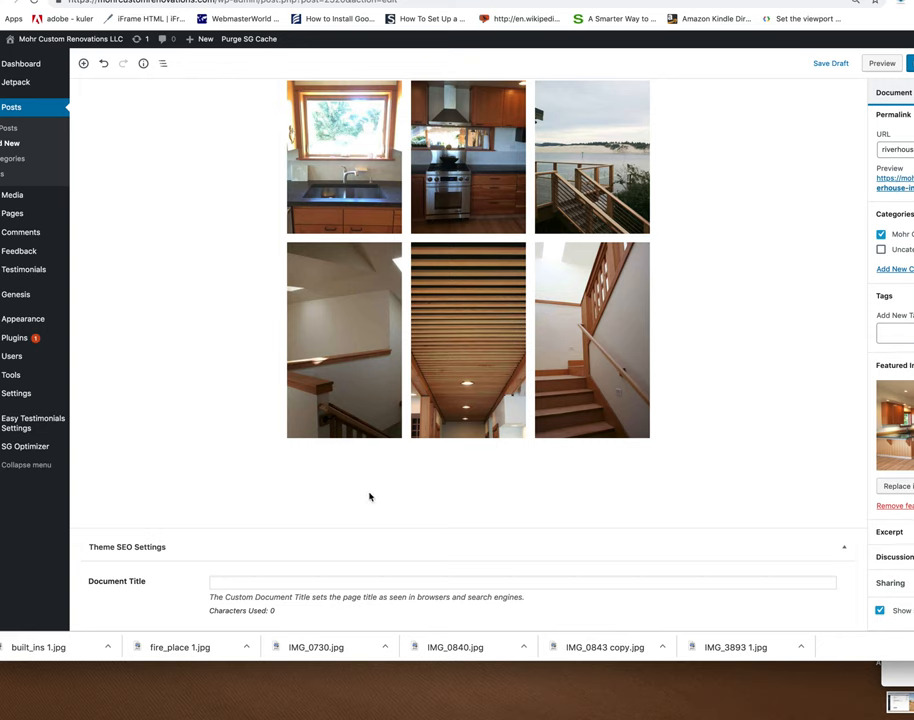
mouse_move(84, 62)
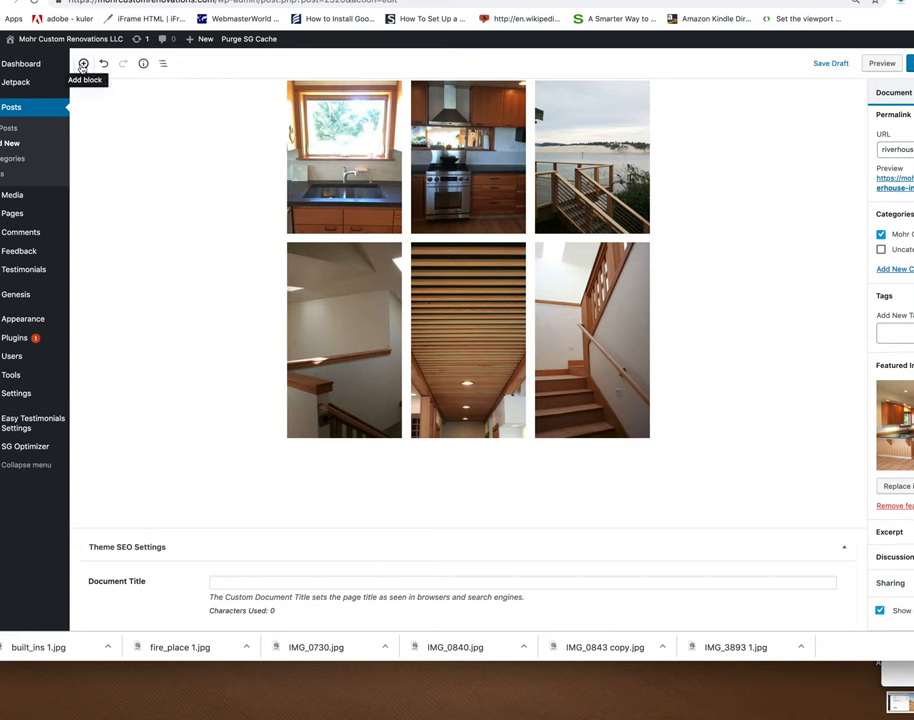
Insert a Custom HTML block below the gallery holding an <hr> tag
click(84, 64)
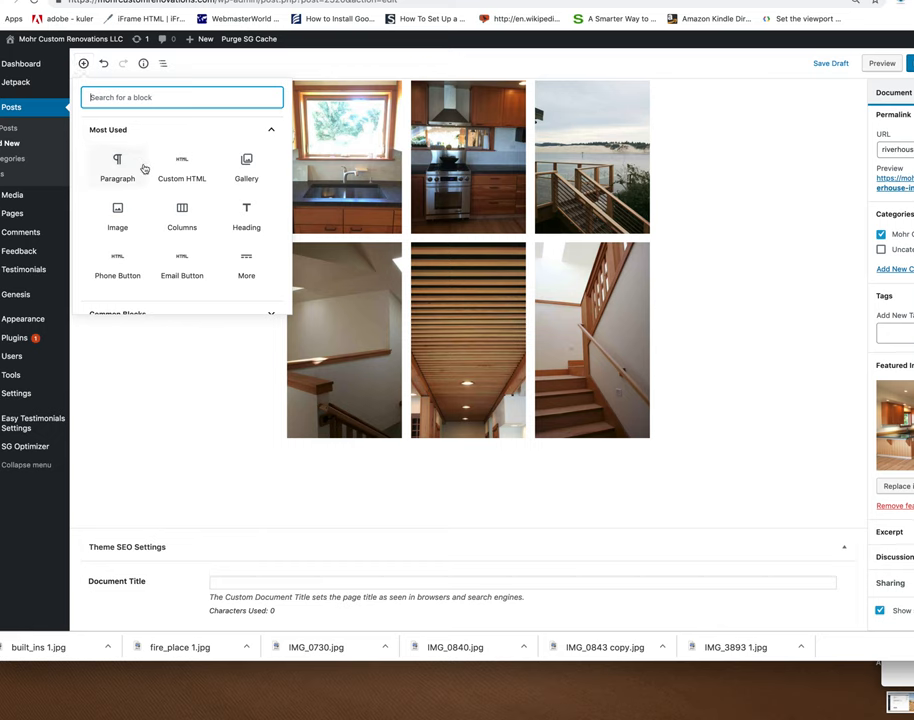
mouse_move(180, 170)
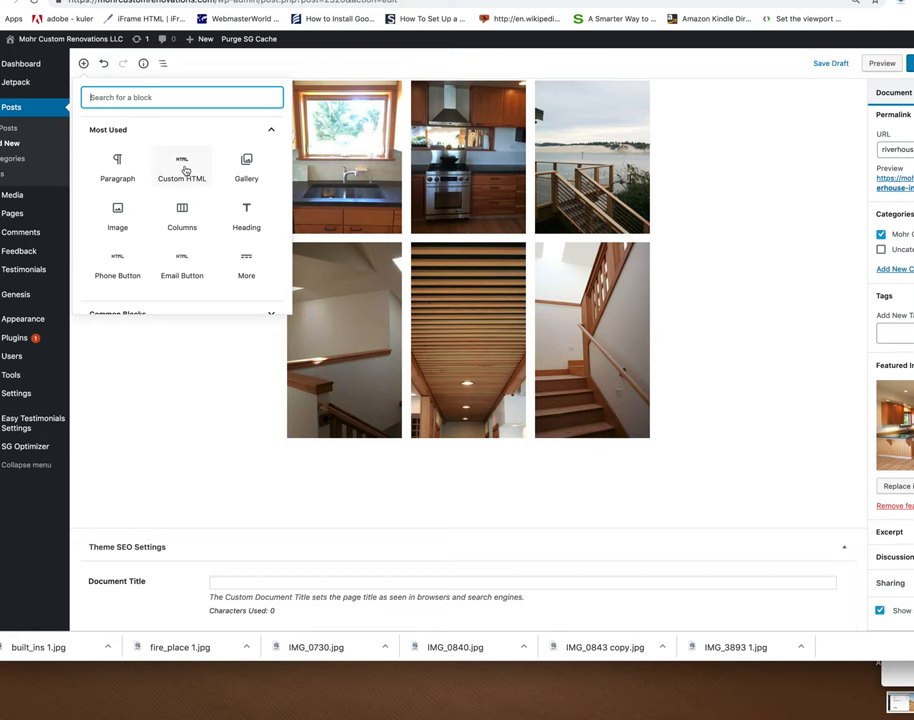
click(180, 164)
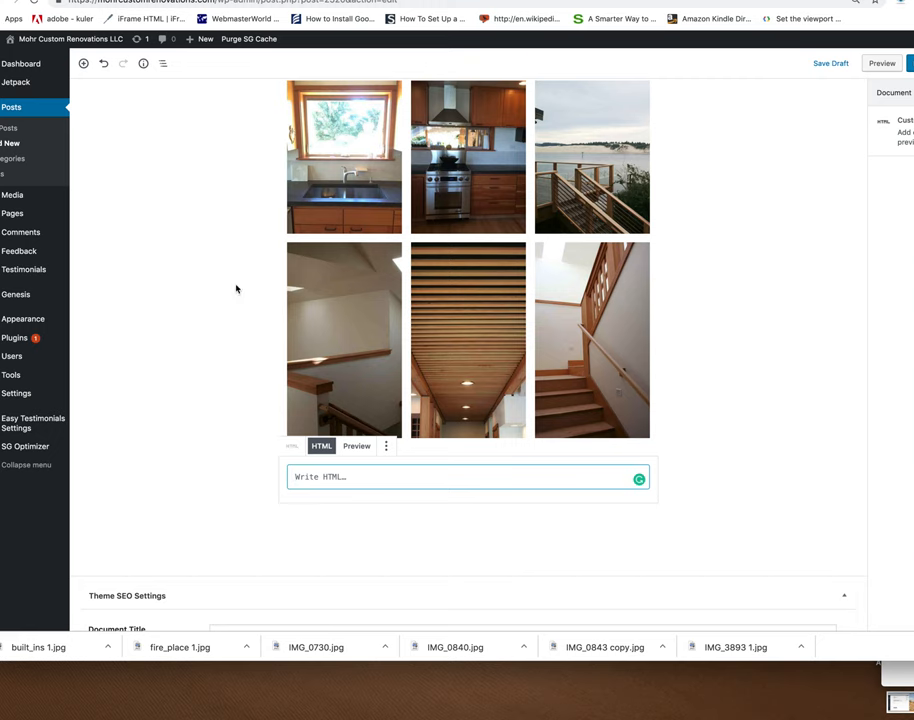
text(<)
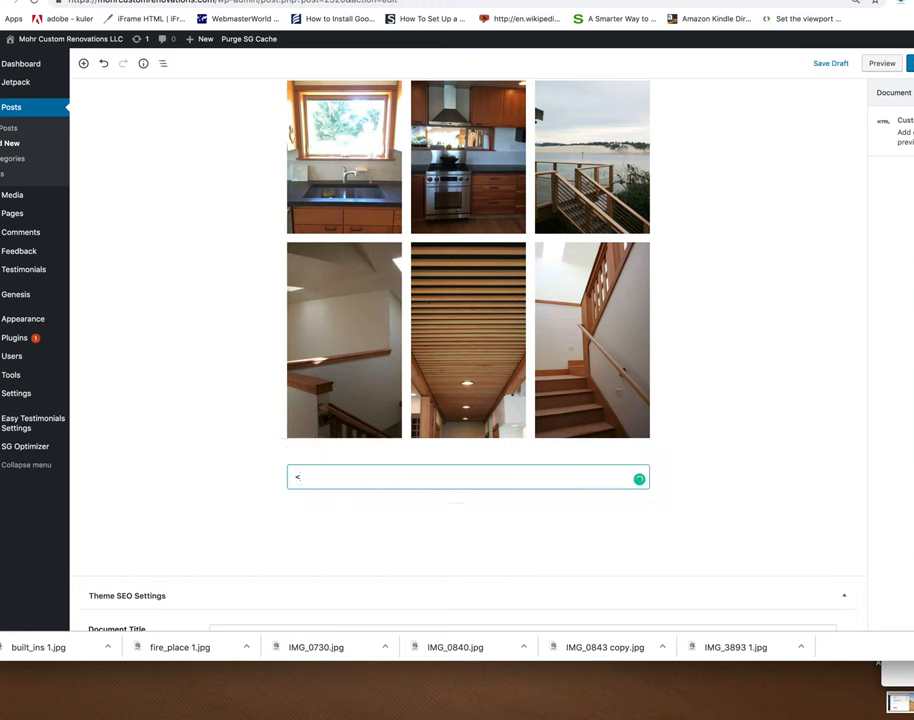
text(hr)
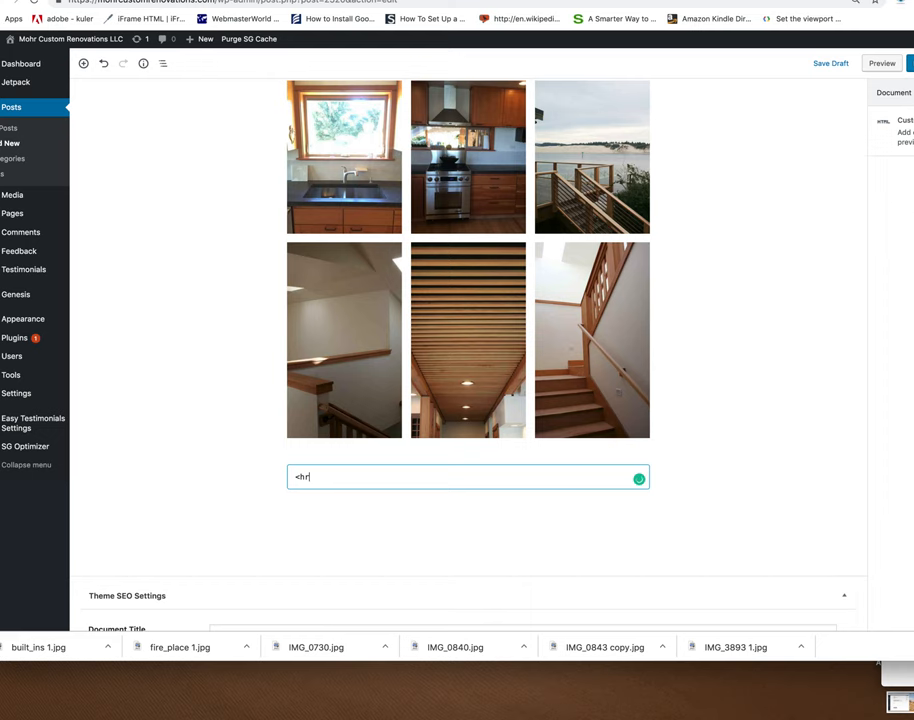
text(>)
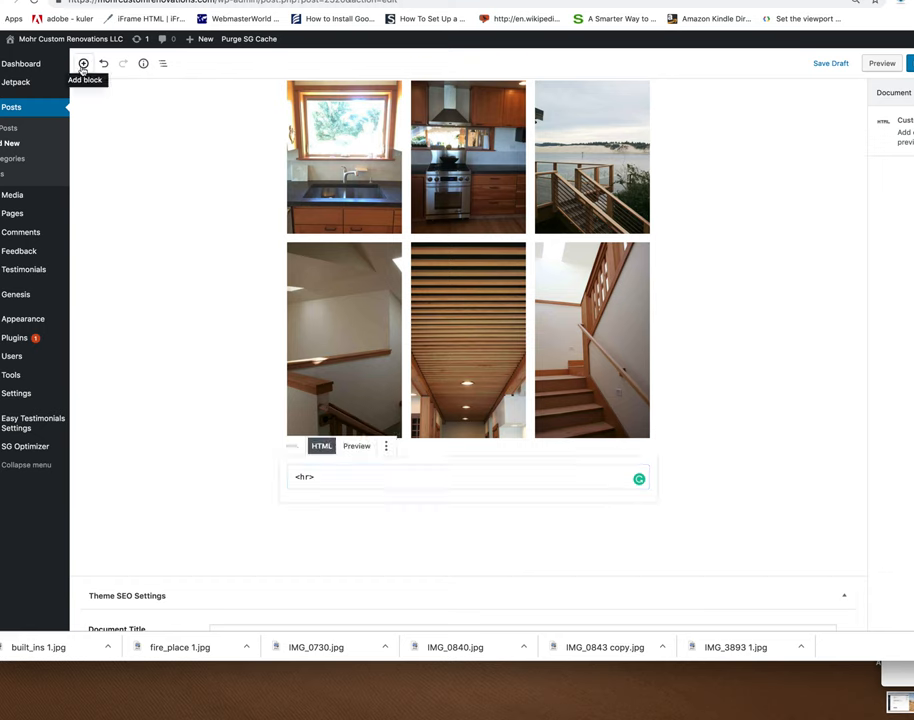
Add a bold paragraph reading 'Get in touch with Ben for a free quote.'
click(84, 64)
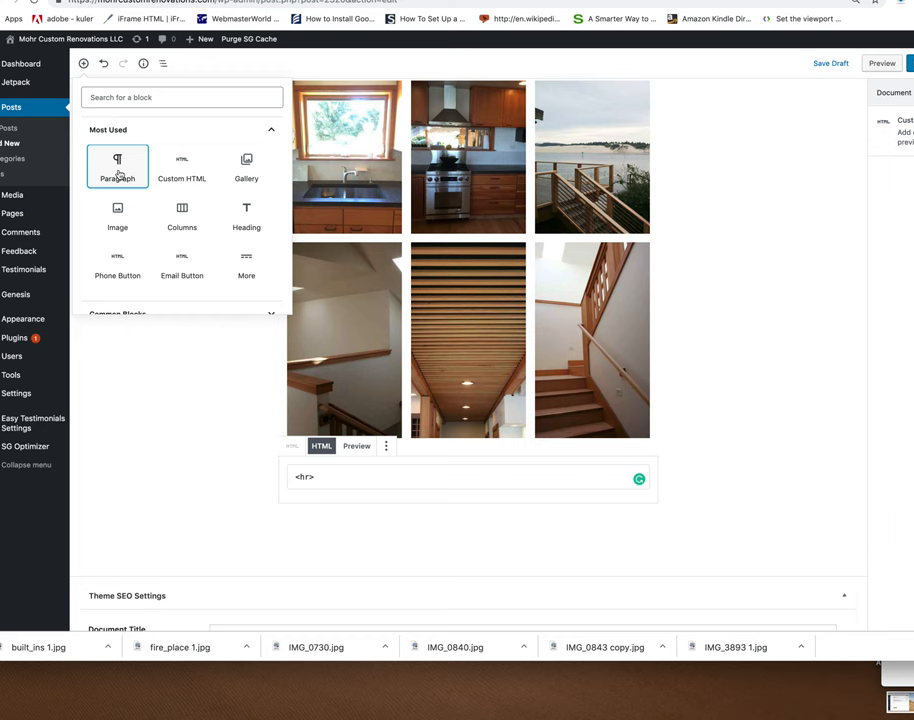
click(118, 166)
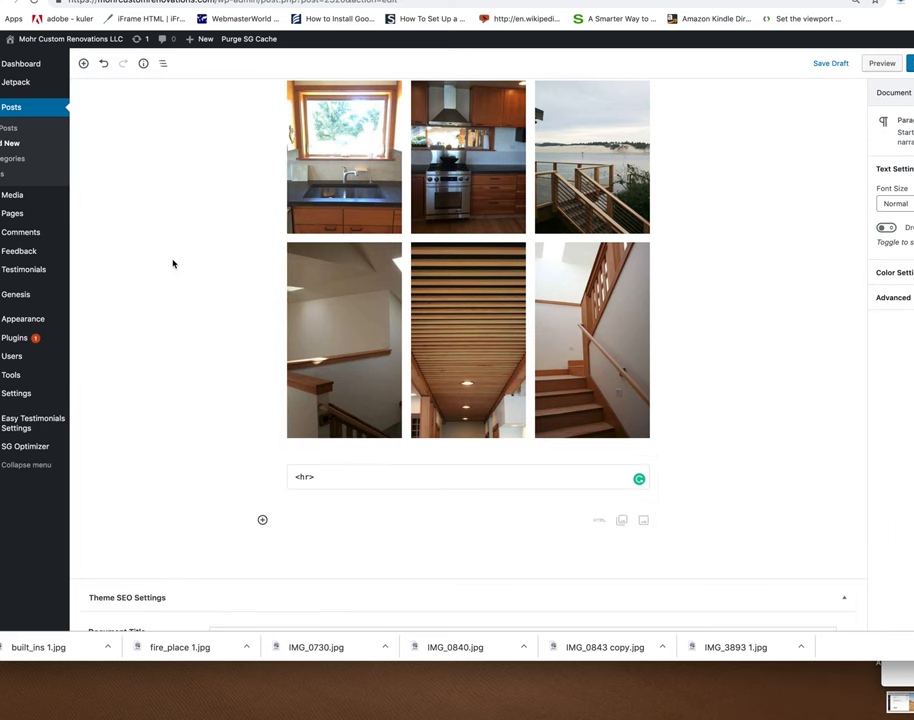
text(Get in t)
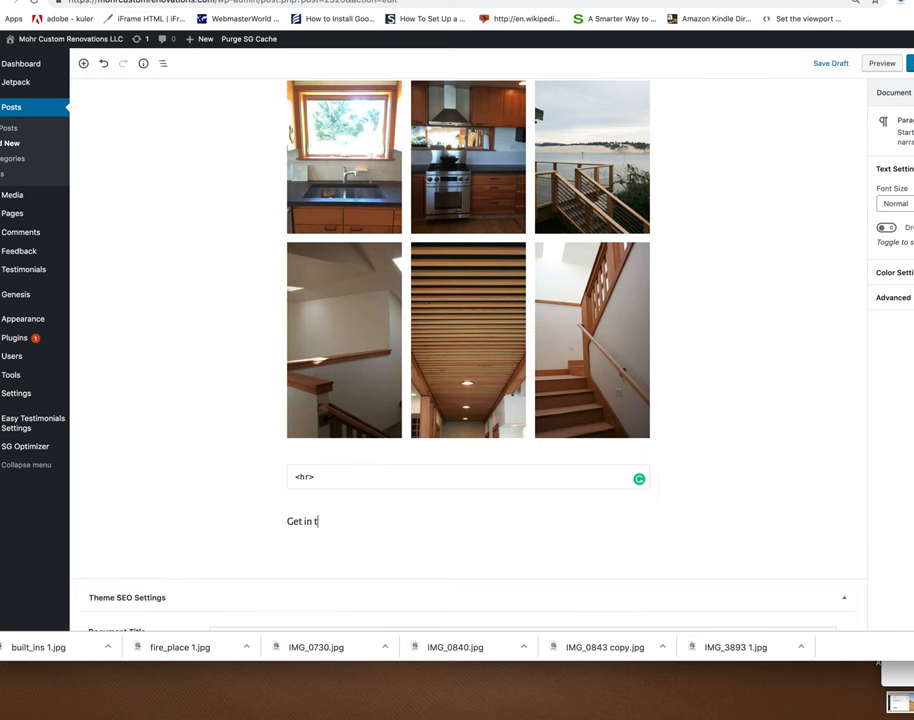
text(ouch with)
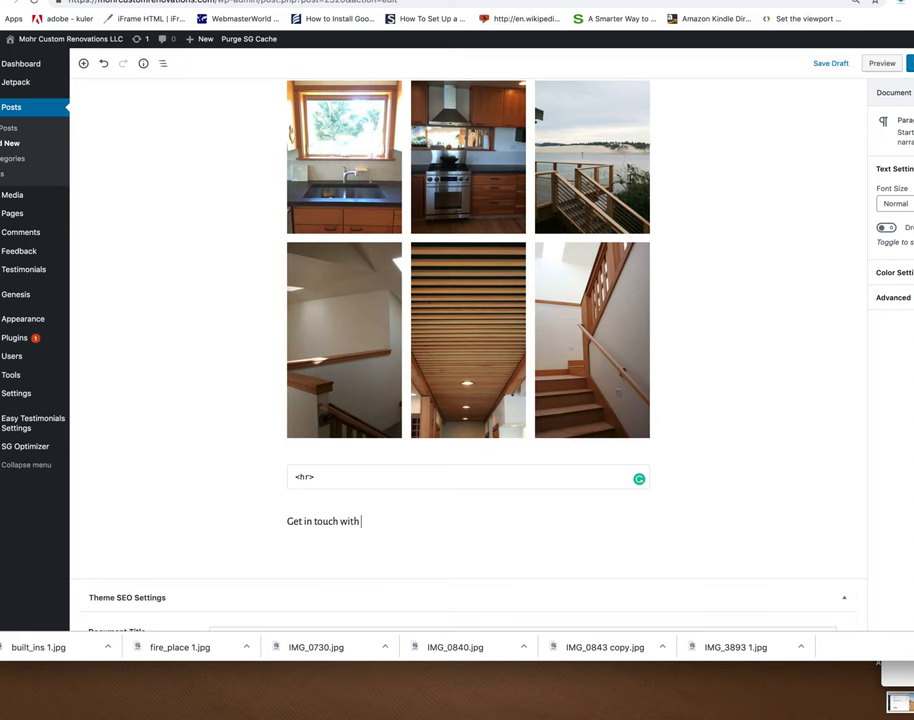
text(Ben for a)
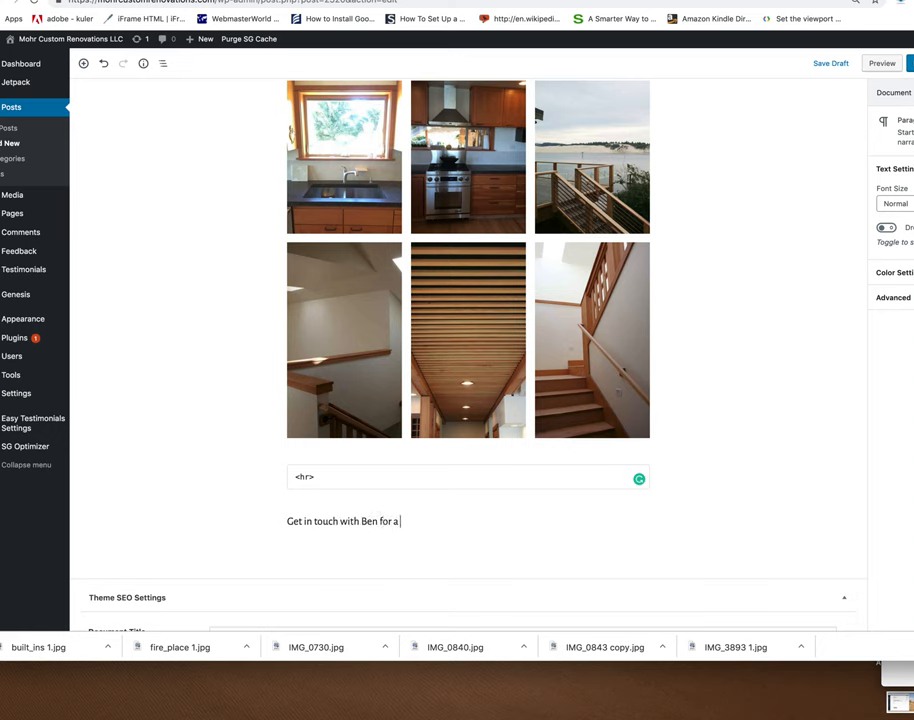
text(free quote.)
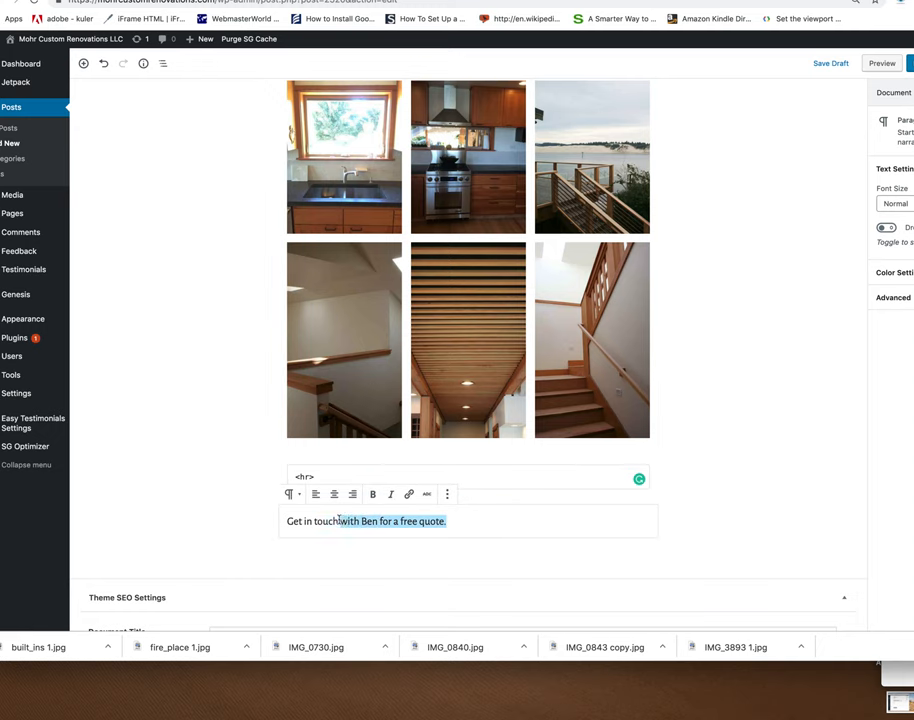
triple_click(364, 520)
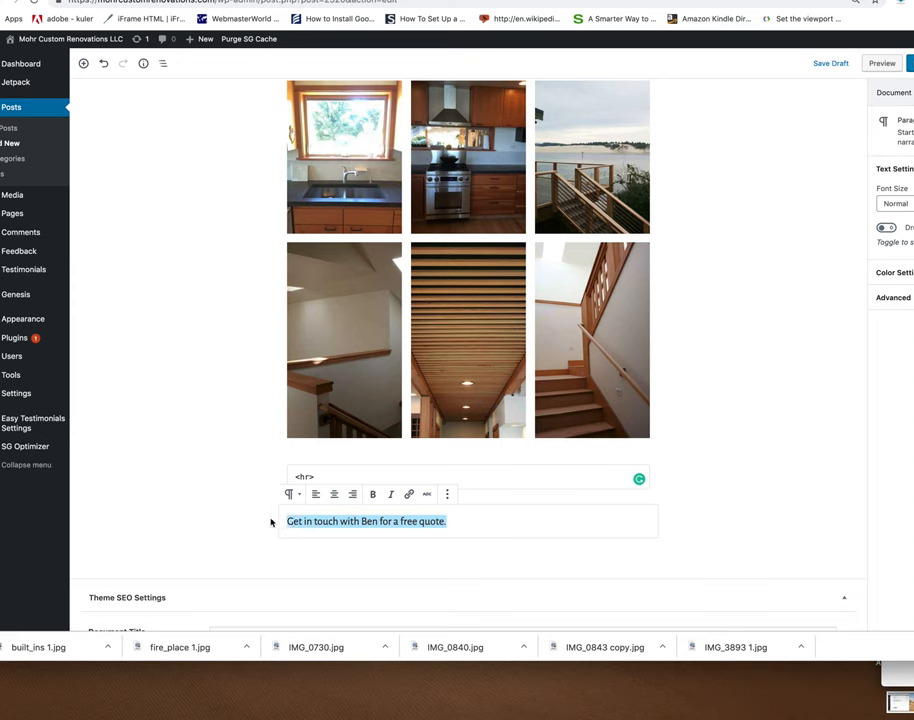
click(372, 492)
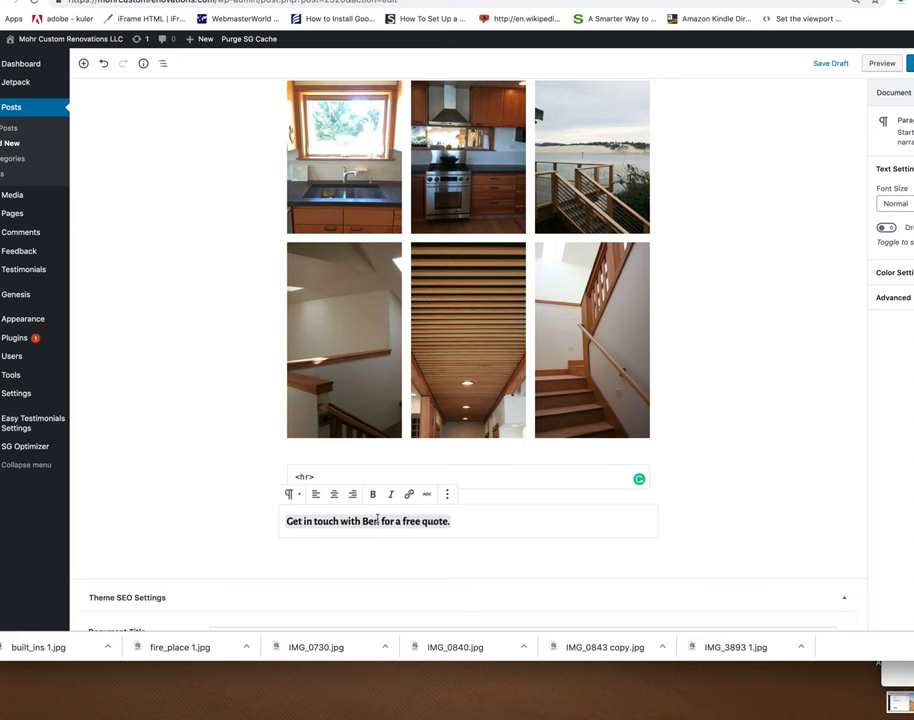
mouse_move(84, 64)
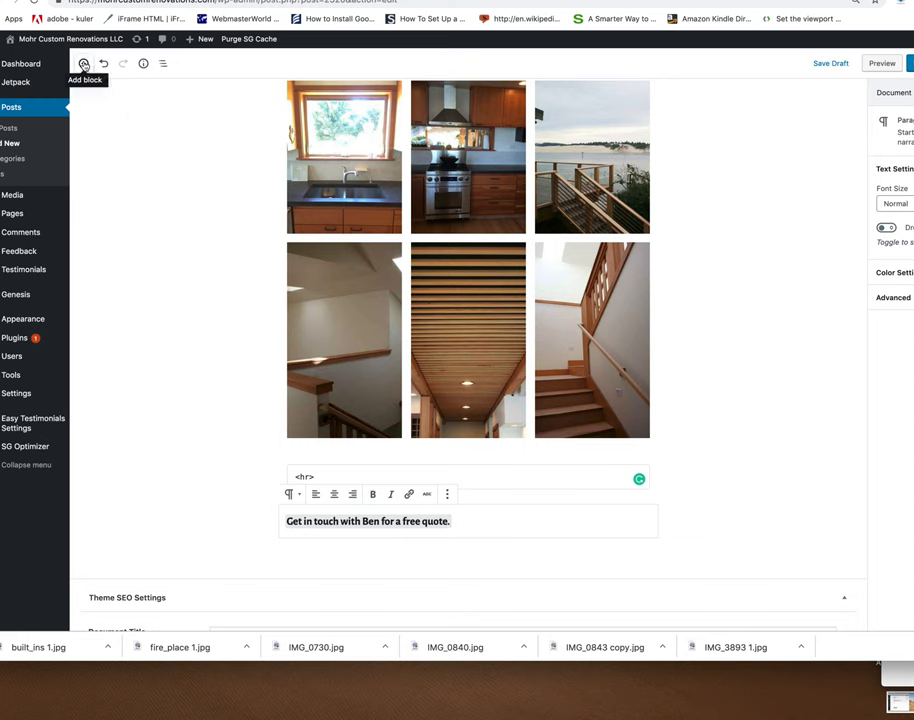
Insert the reusable Phone Button and Email Button blocks under the call-to-action
click(84, 64)
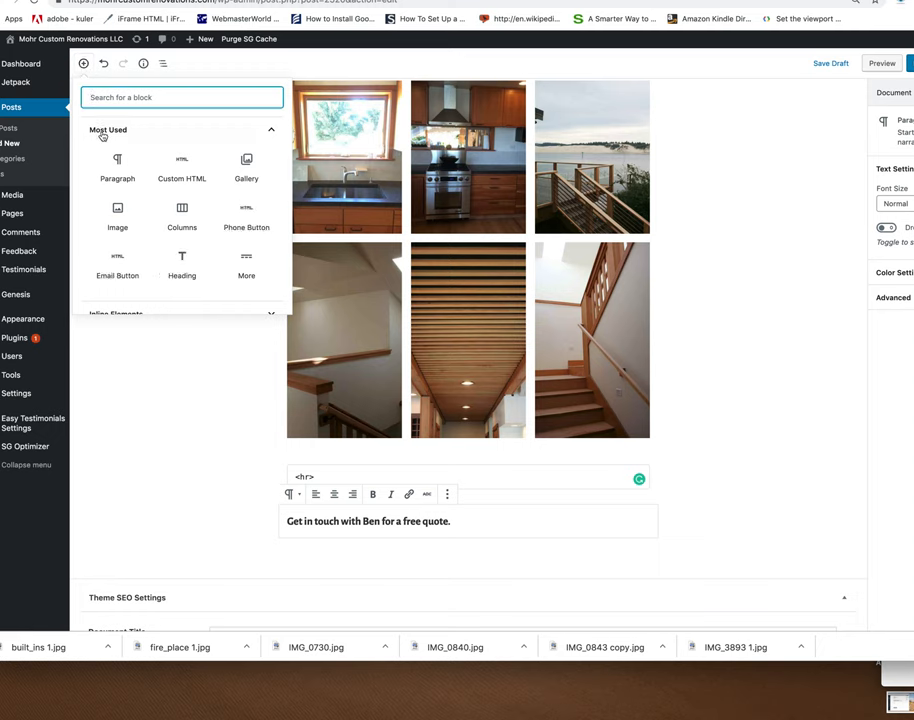
mouse_move(180, 168)
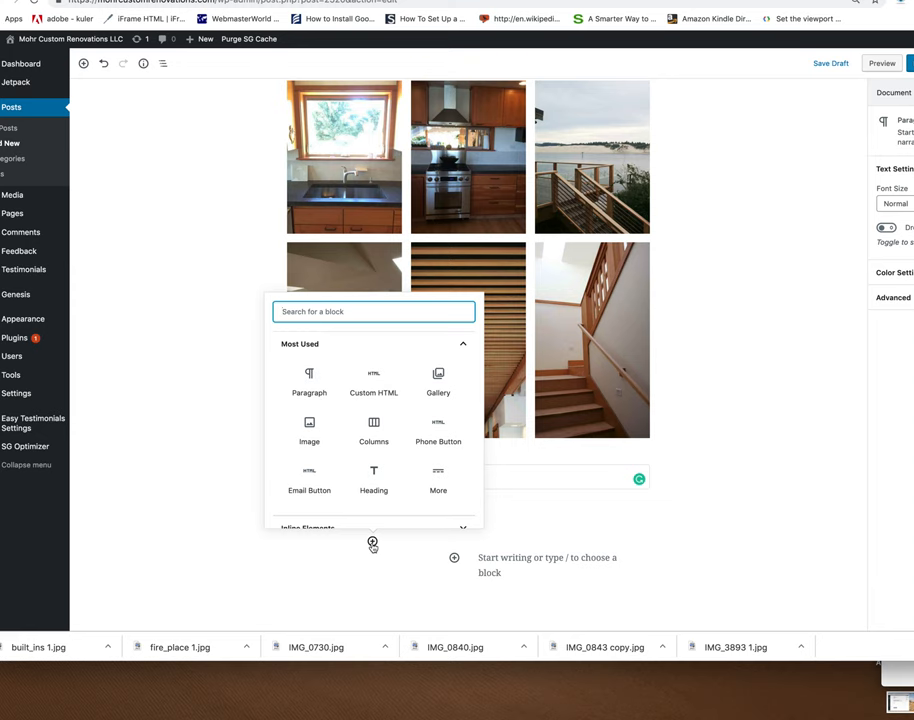
mouse_move(372, 478)
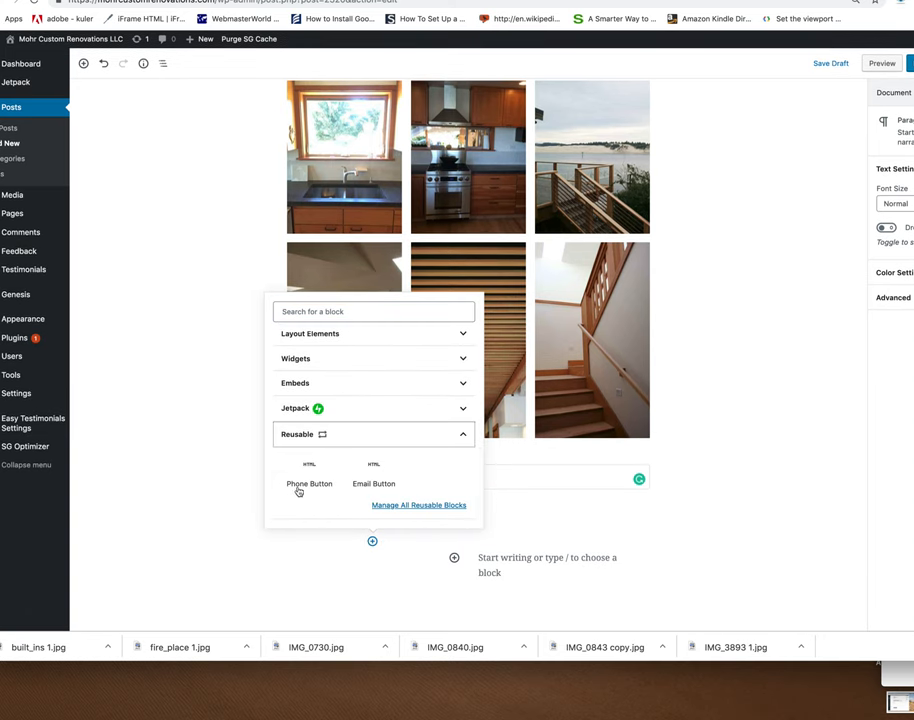
click(308, 482)
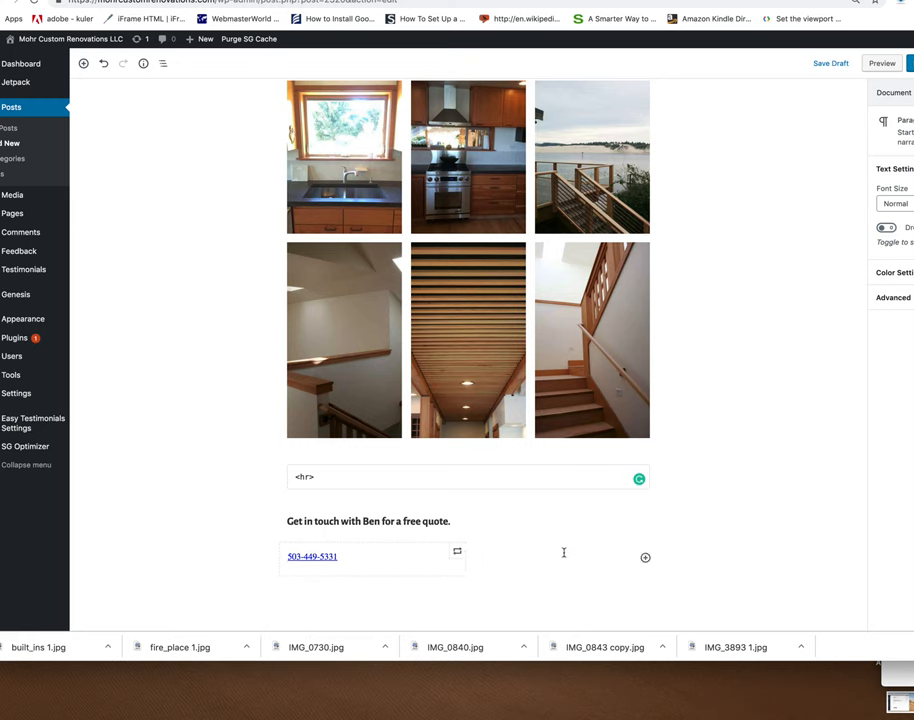
mouse_move(564, 556)
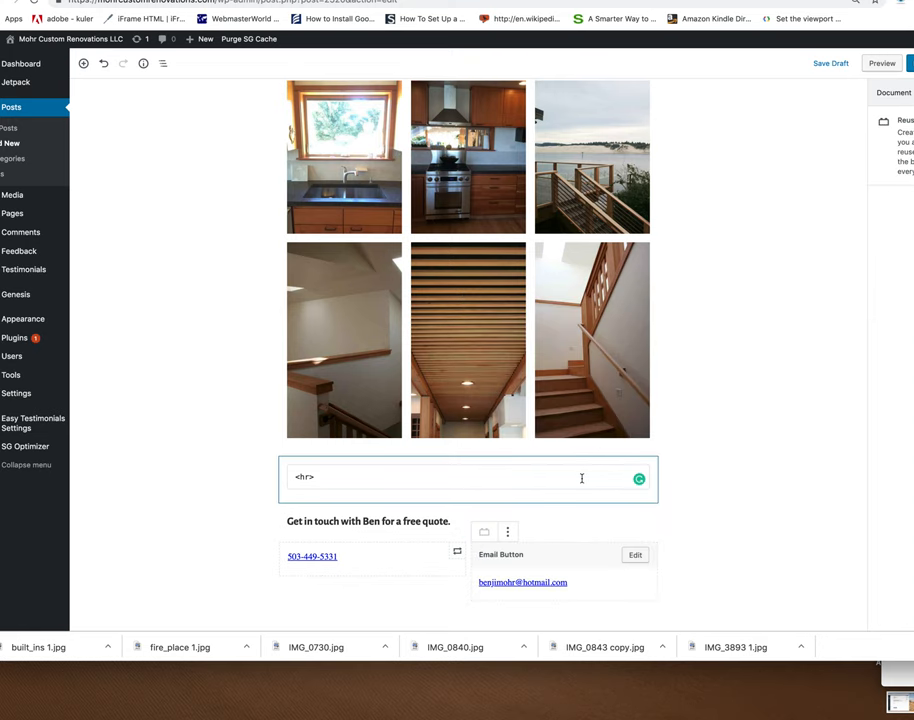
click(222, 532)
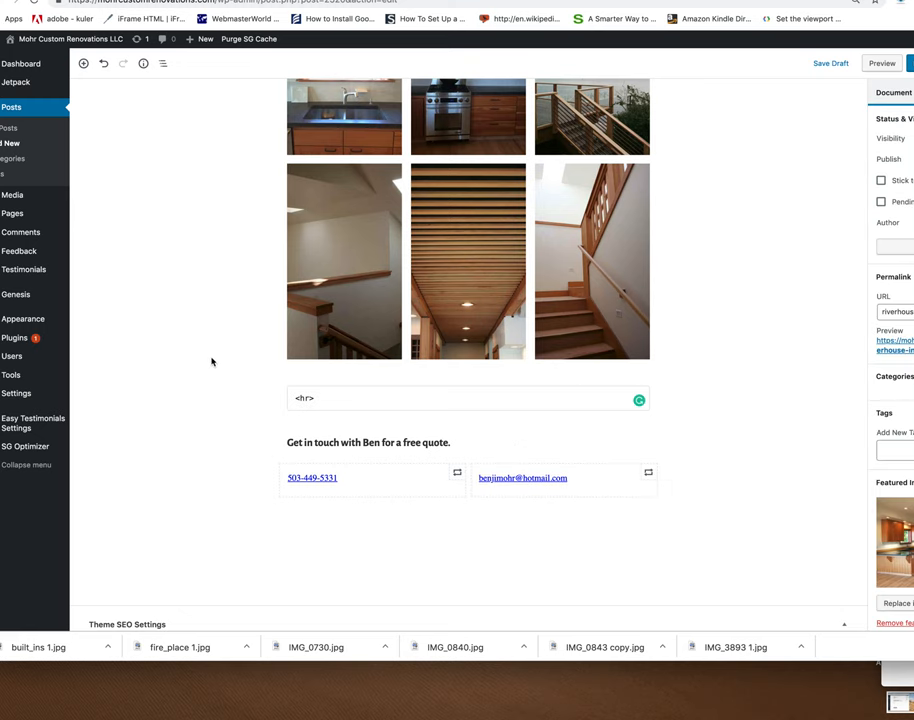
Add a second Custom HTML block with an <hr> tag below the buttons
click(880, 396)
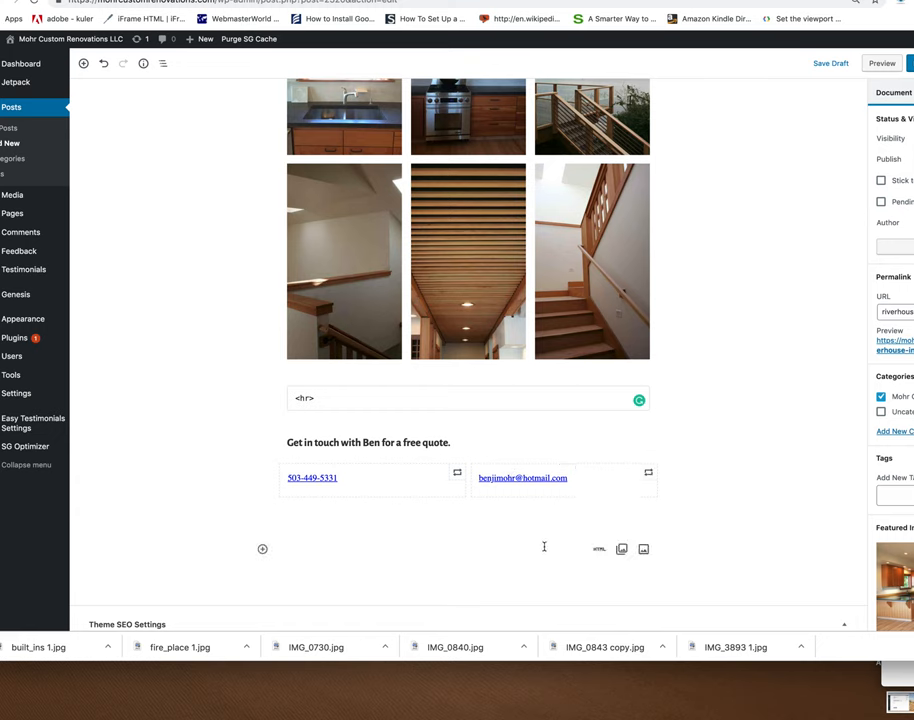
mouse_move(212, 332)
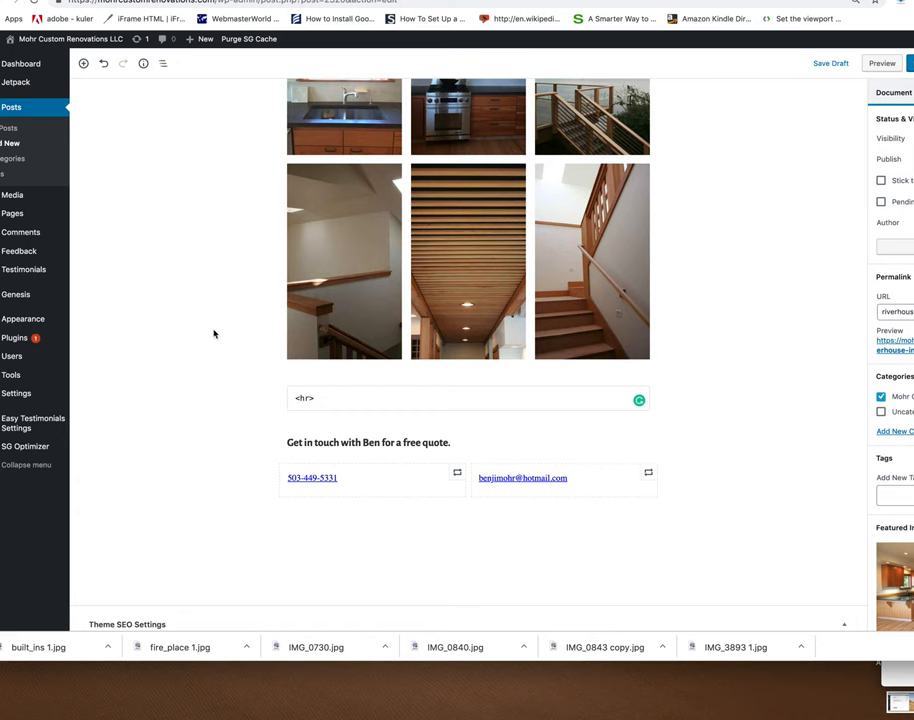
click(84, 62)
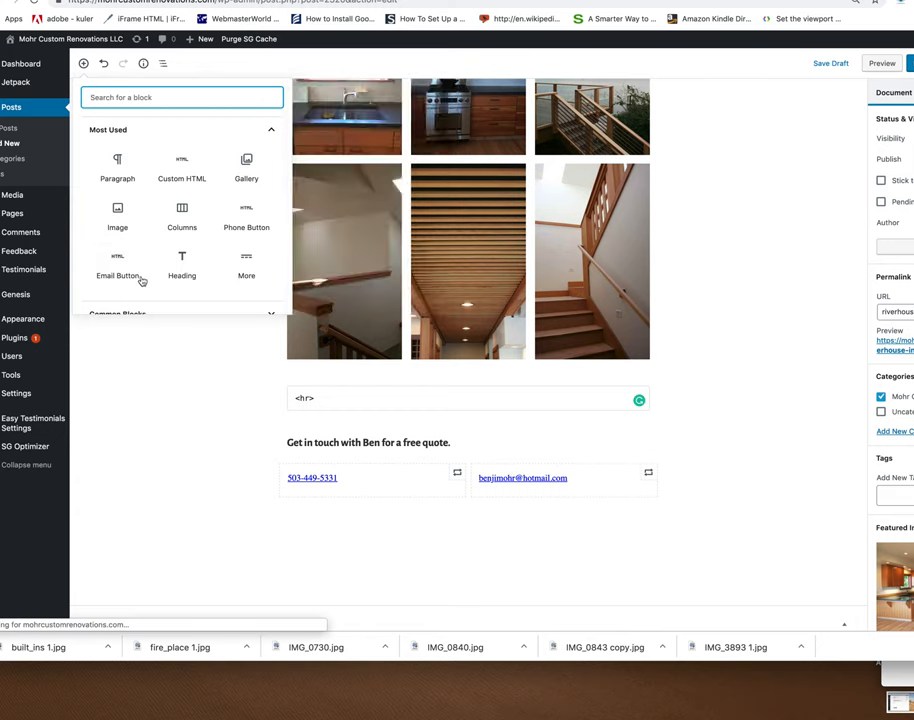
click(180, 170)
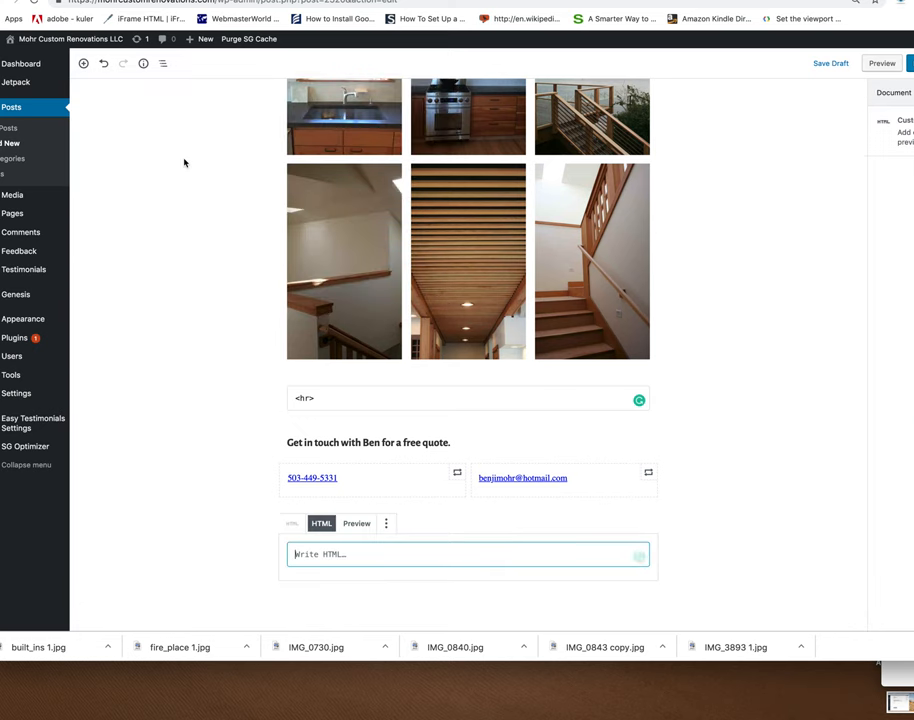
mouse_move(208, 412)
text(<hr)
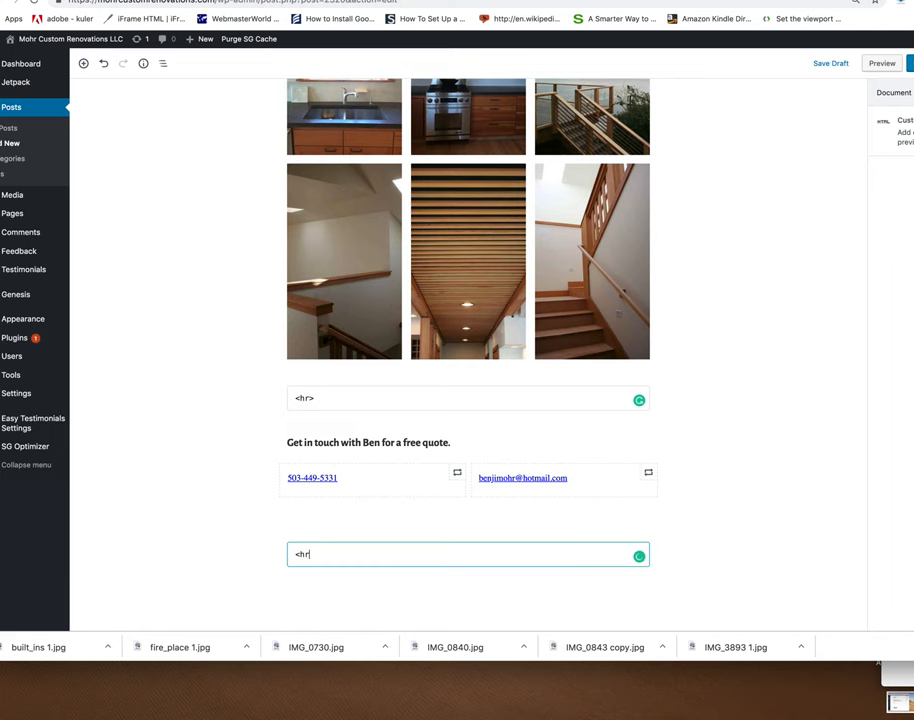
click(466, 554)
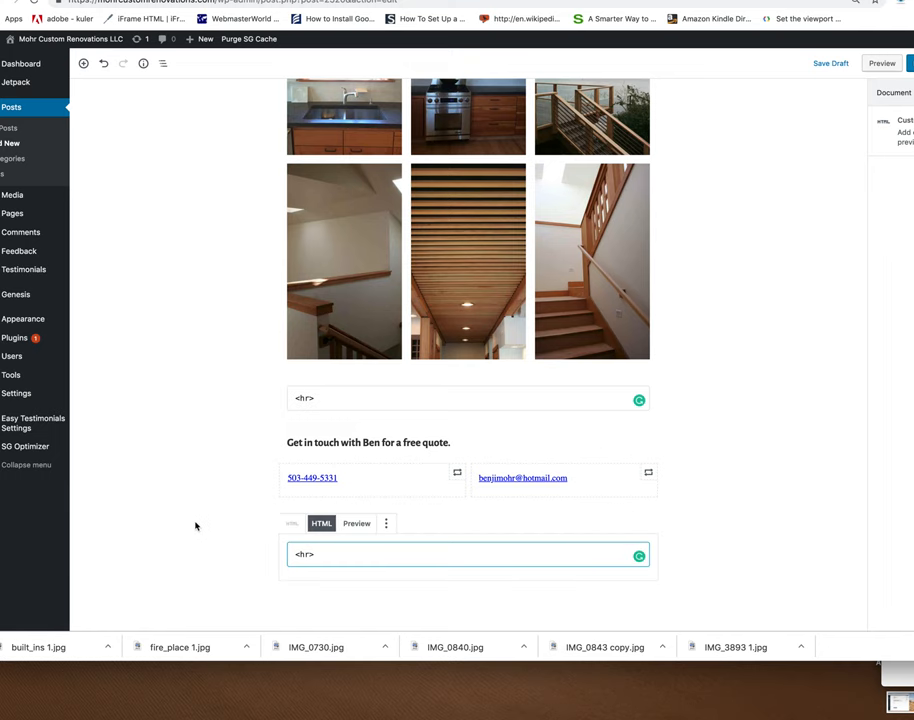
scroll(down, 3)
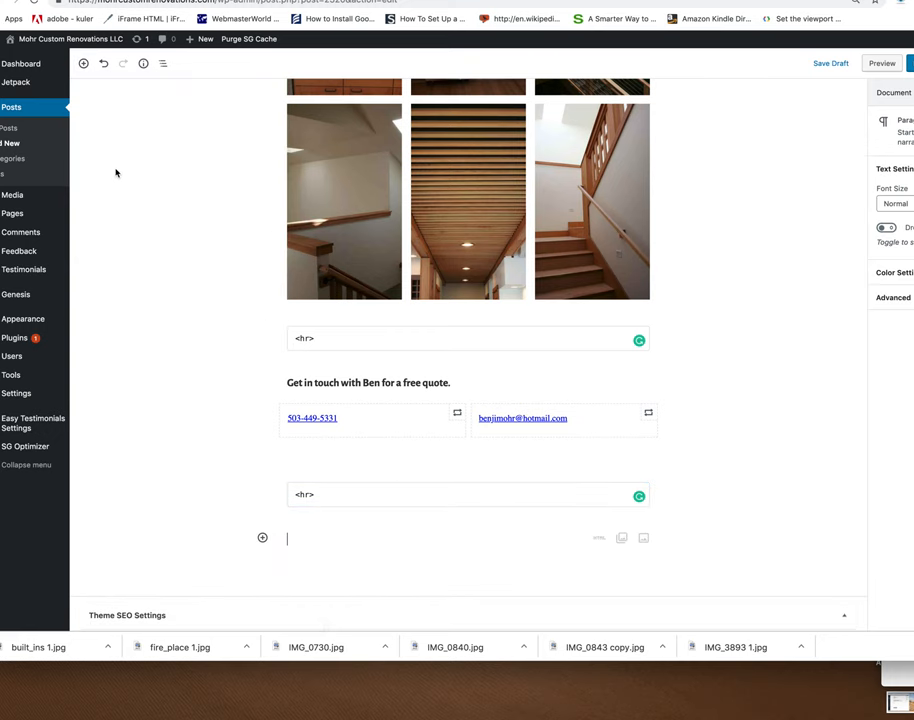
mouse_move(196, 324)
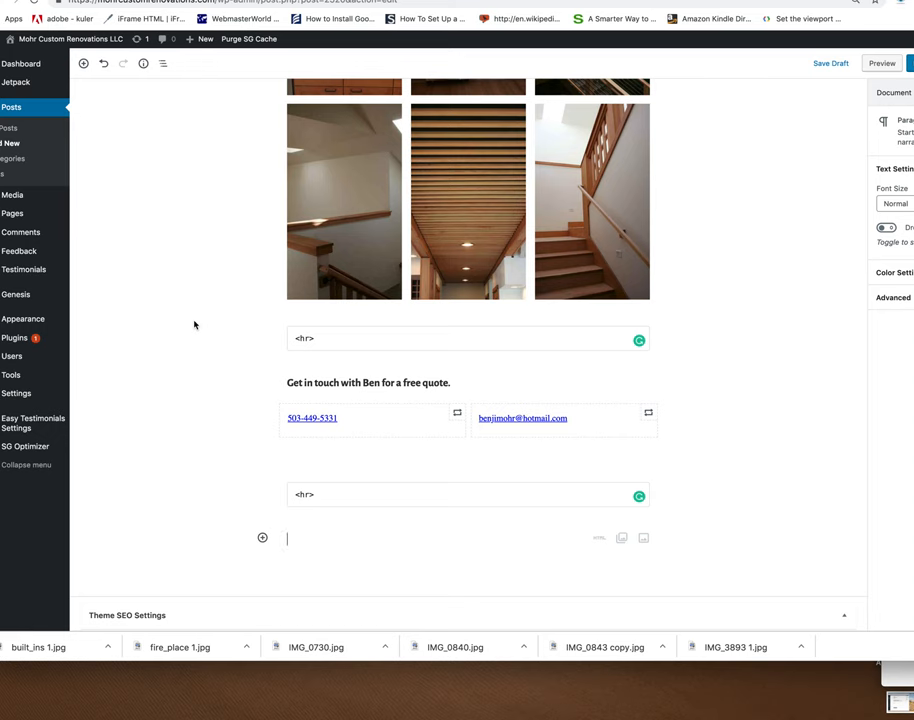
Write the closing paragraph 'See more projects at Mohr Custom Renovations.'
text(See more proje)
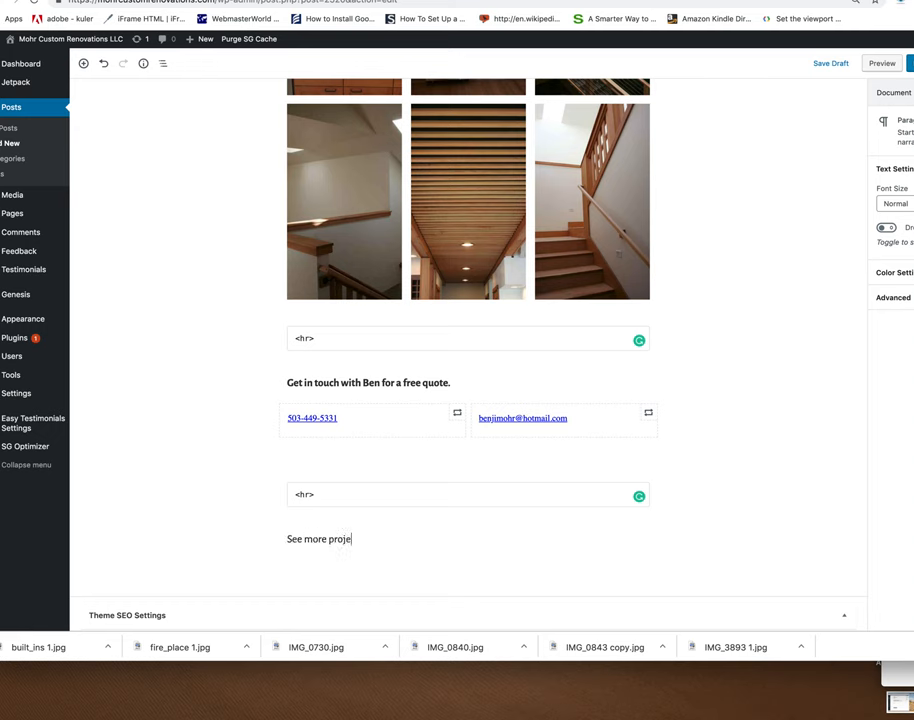
text(cts at)
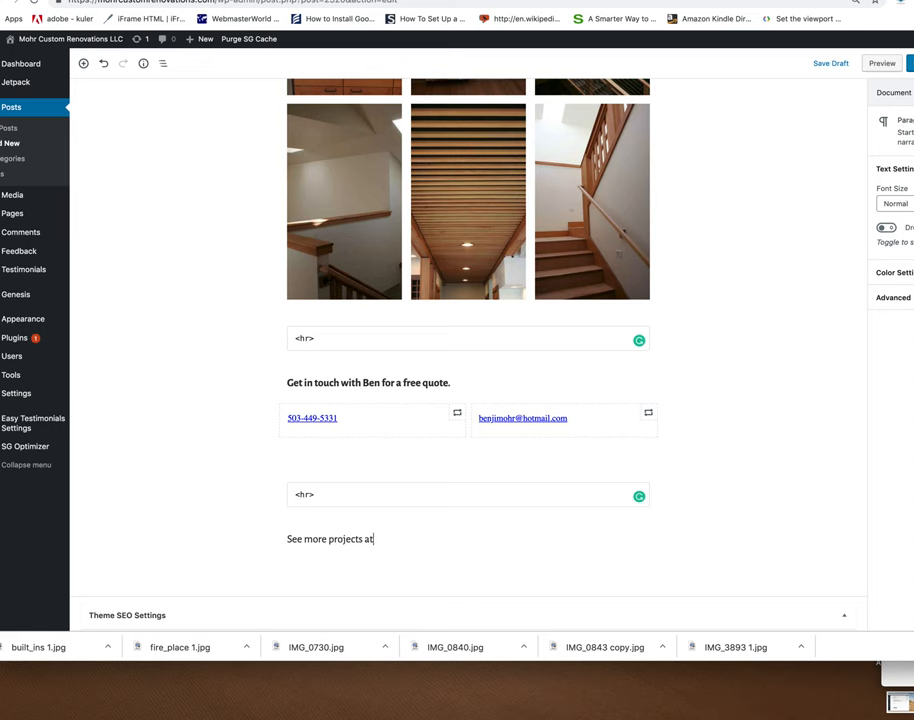
text(Mohr)
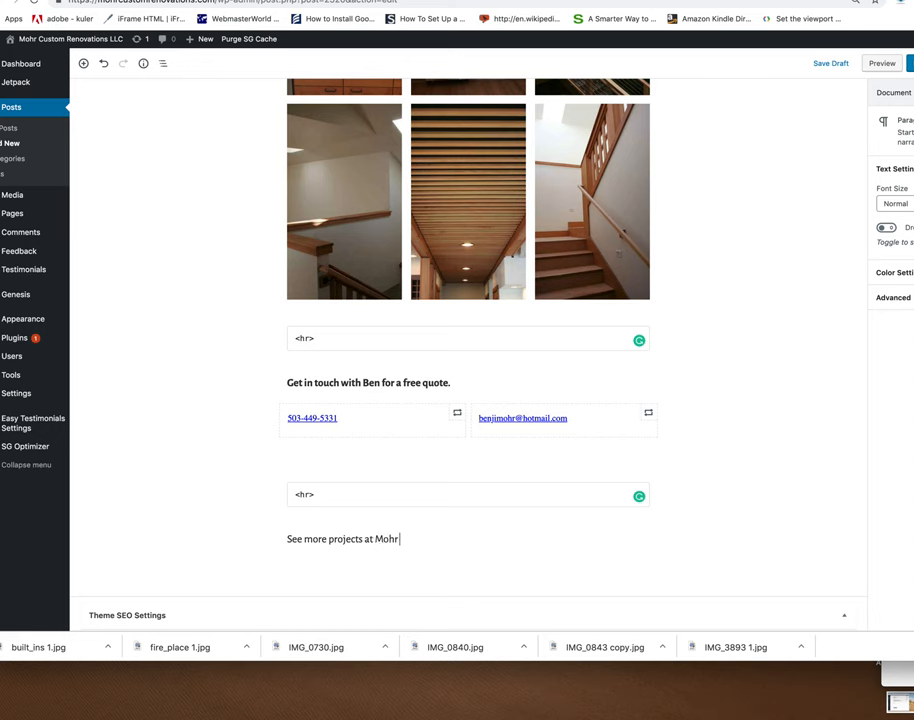
text(Custom Ren)
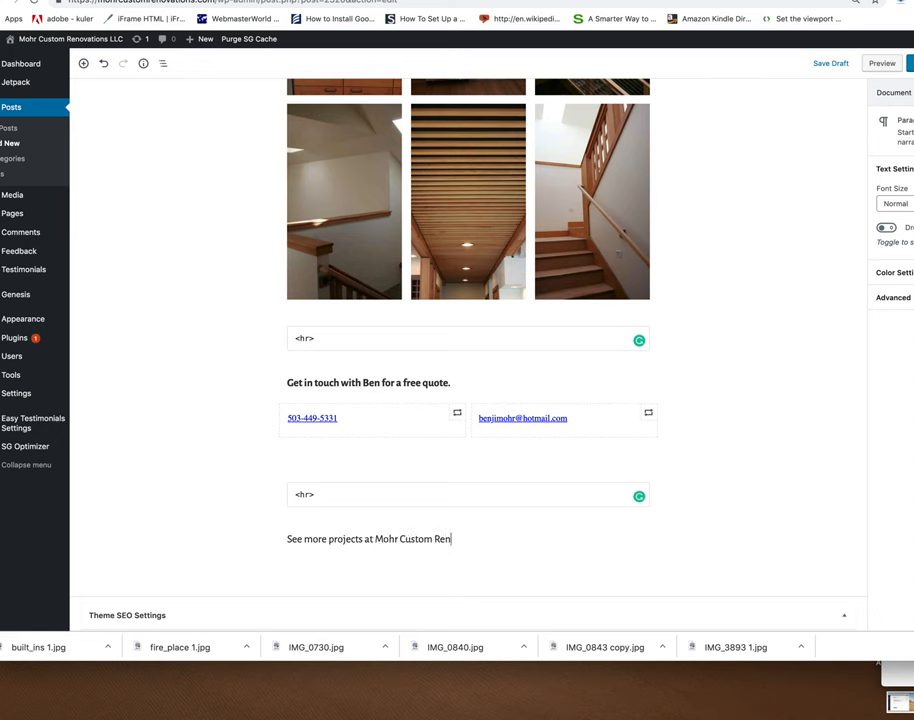
text(ovations.)
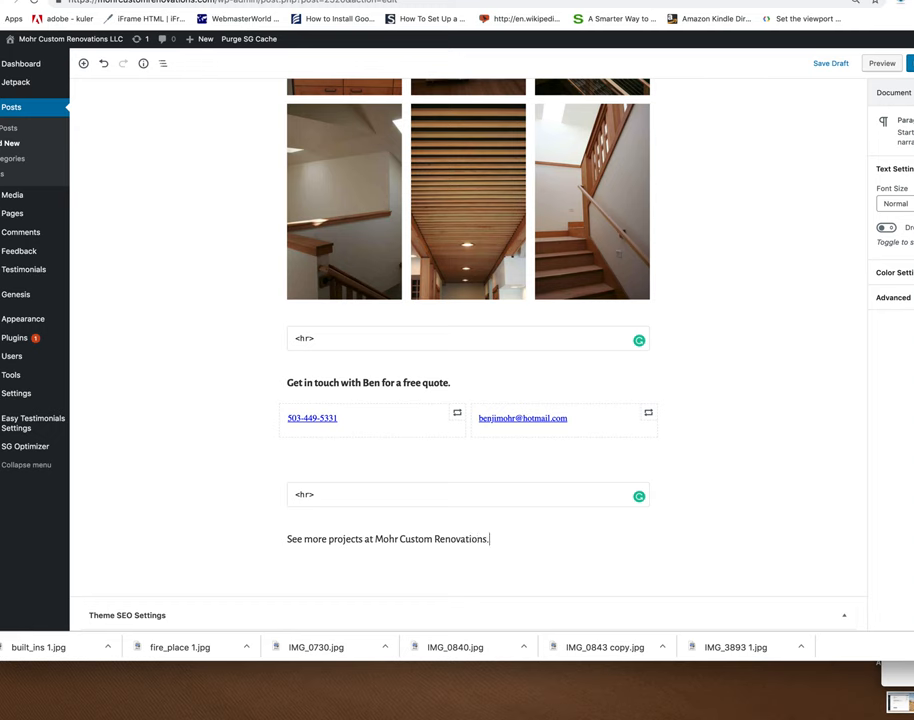
click(388, 540)
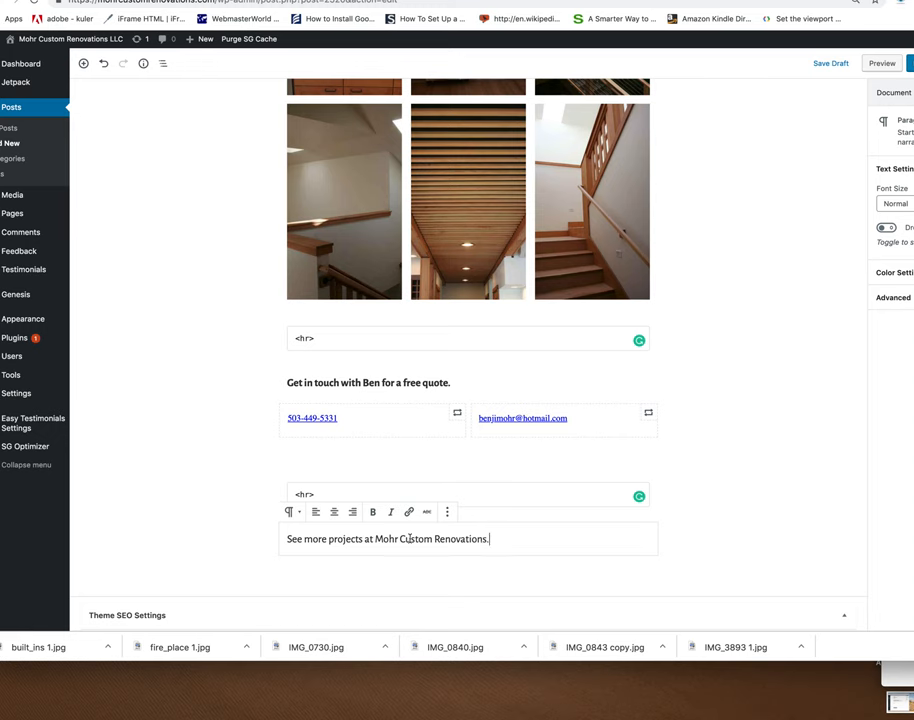
double_click(388, 538)
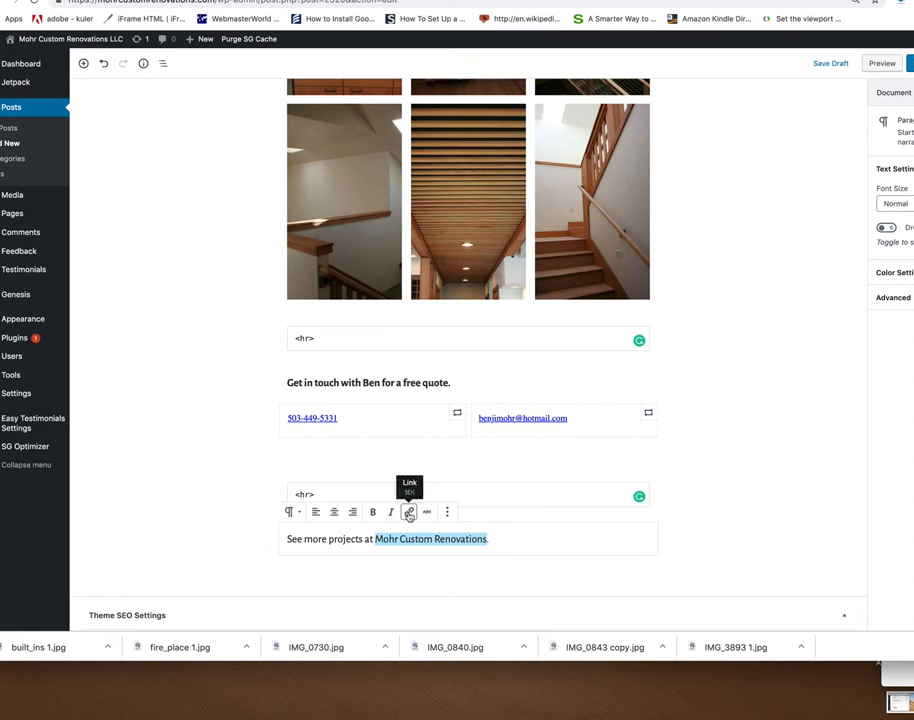
click(408, 512)
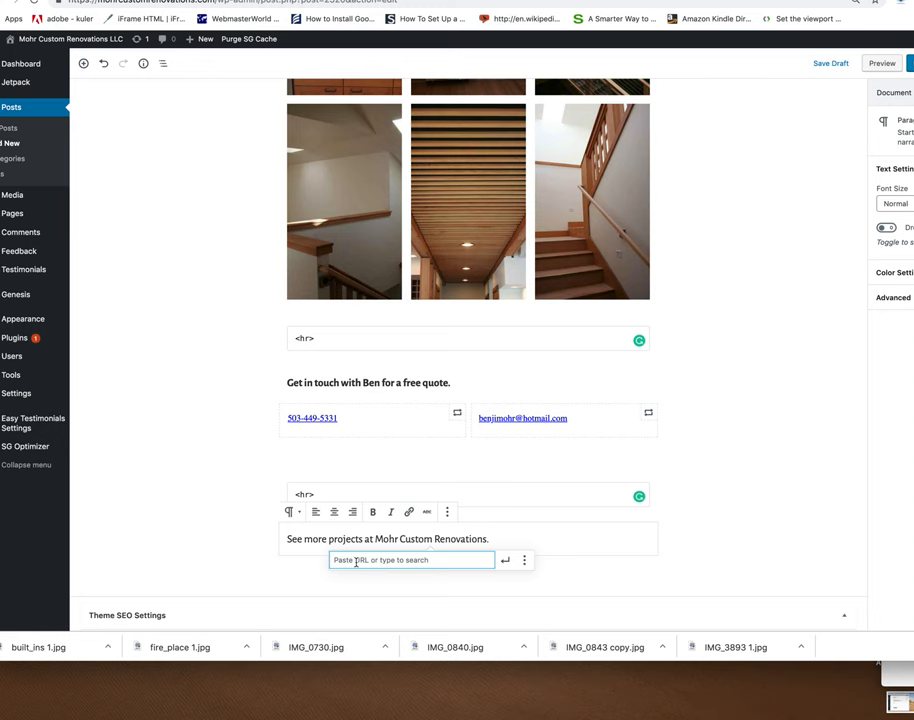
text(h)
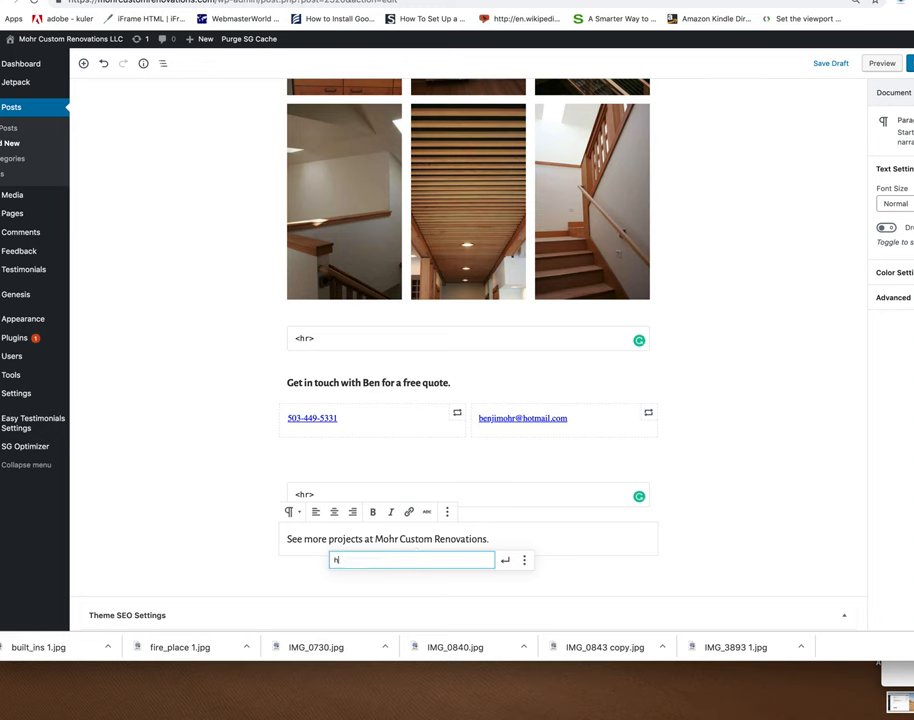
text(https://mohr)
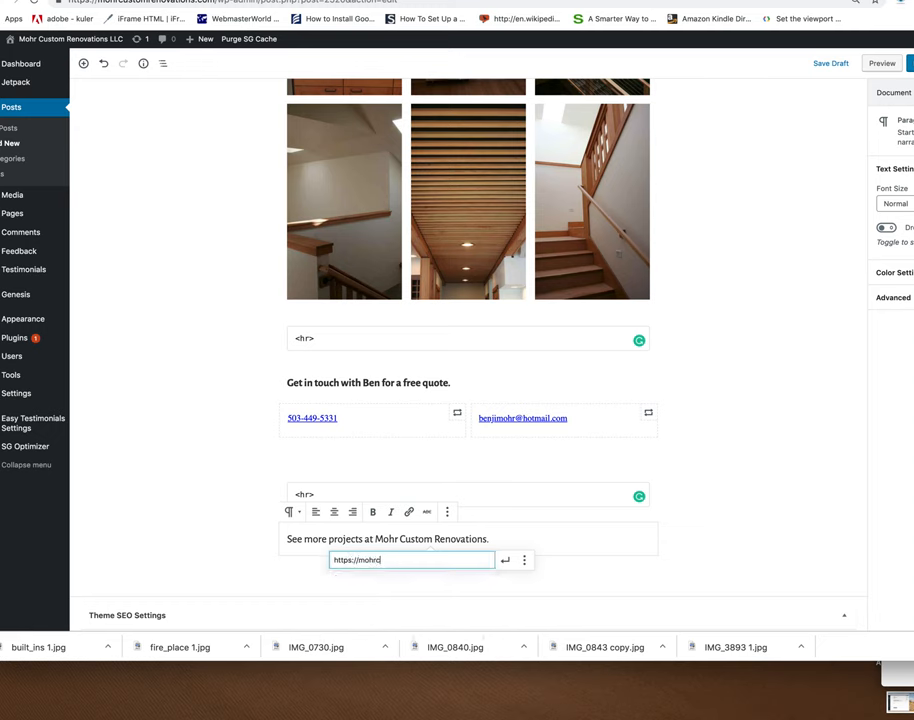
text(customrenovations.com/)
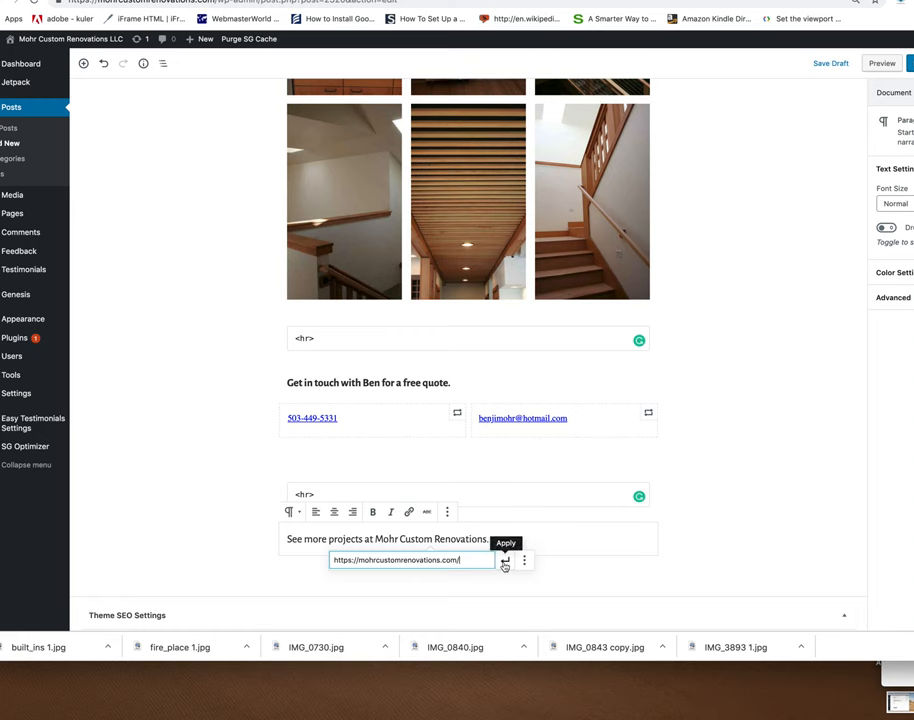
click(504, 544)
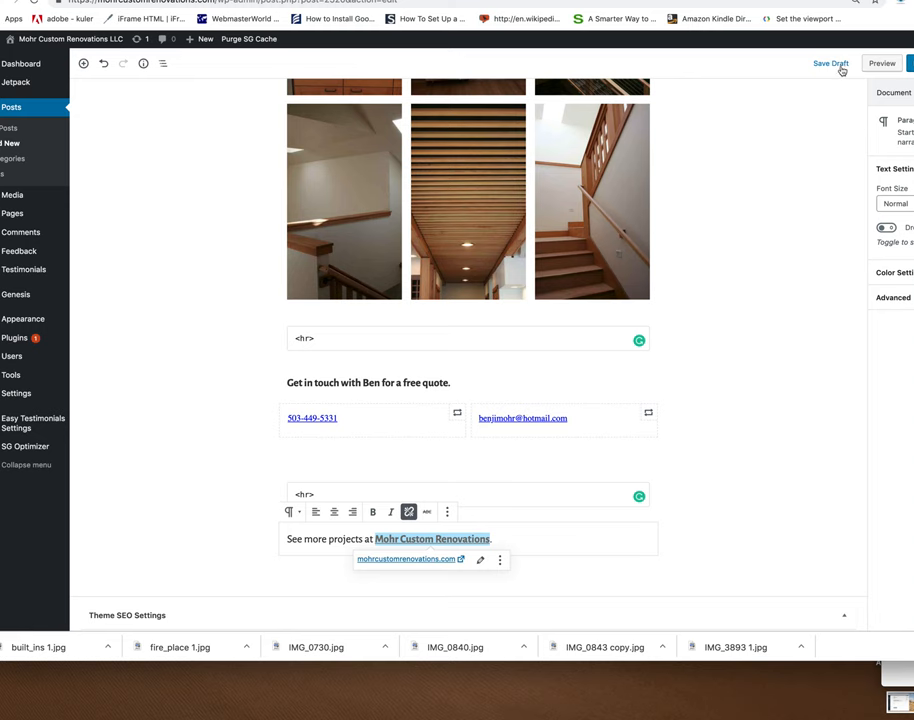
Save the post as a draft and open its live preview
click(830, 62)
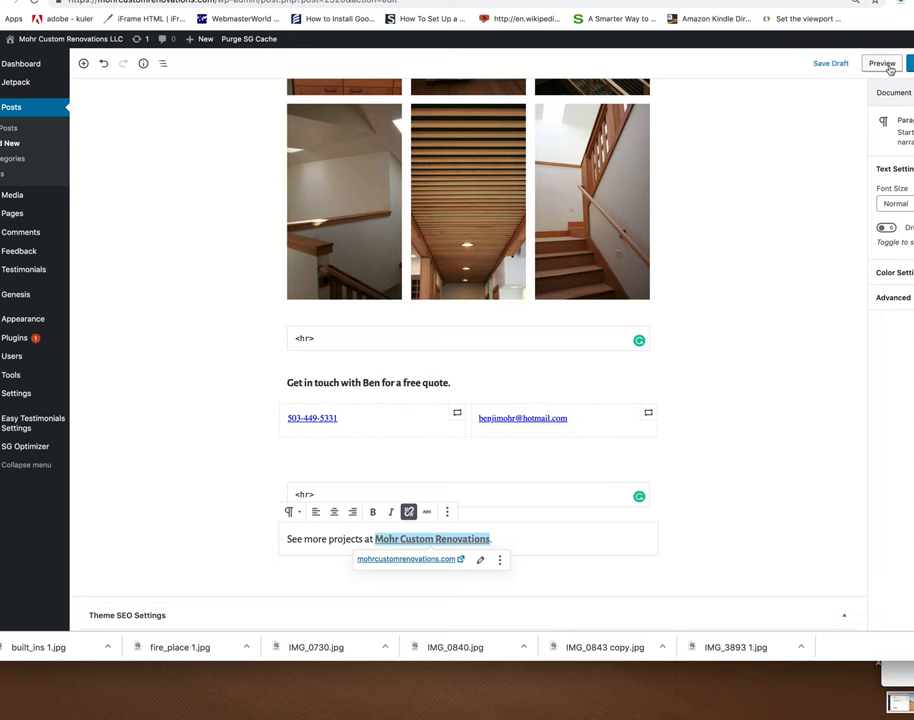
click(880, 62)
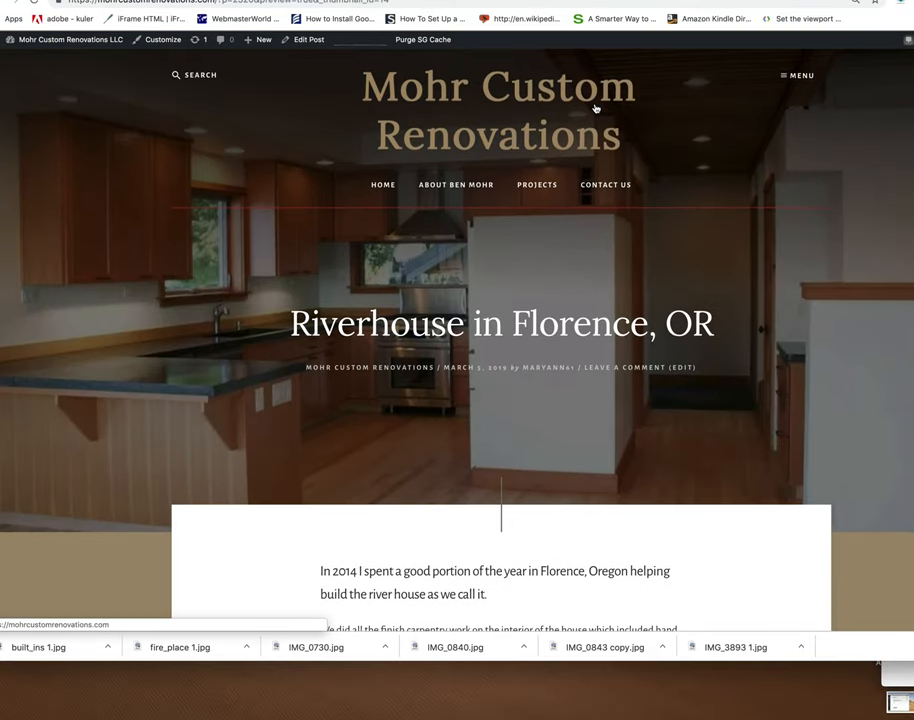
scroll(down, 3)
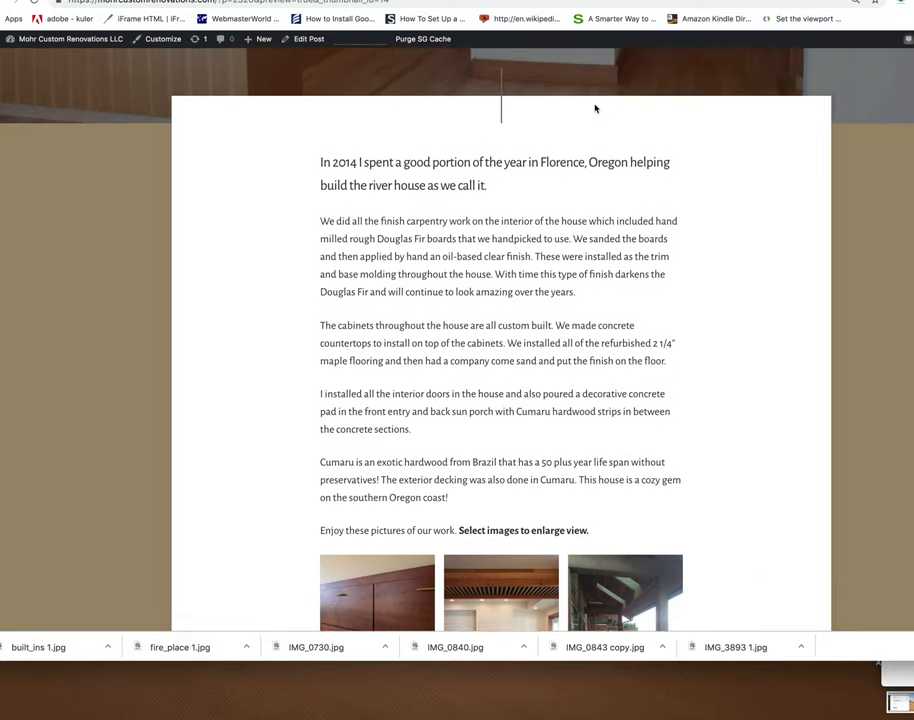
scroll(down, 3)
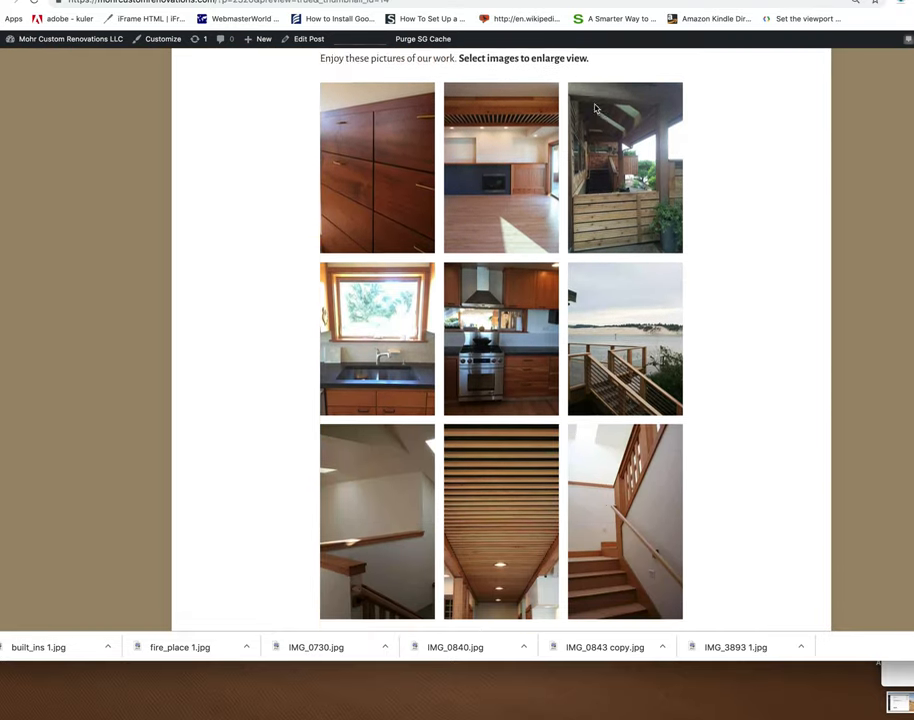
scroll(down, 3)
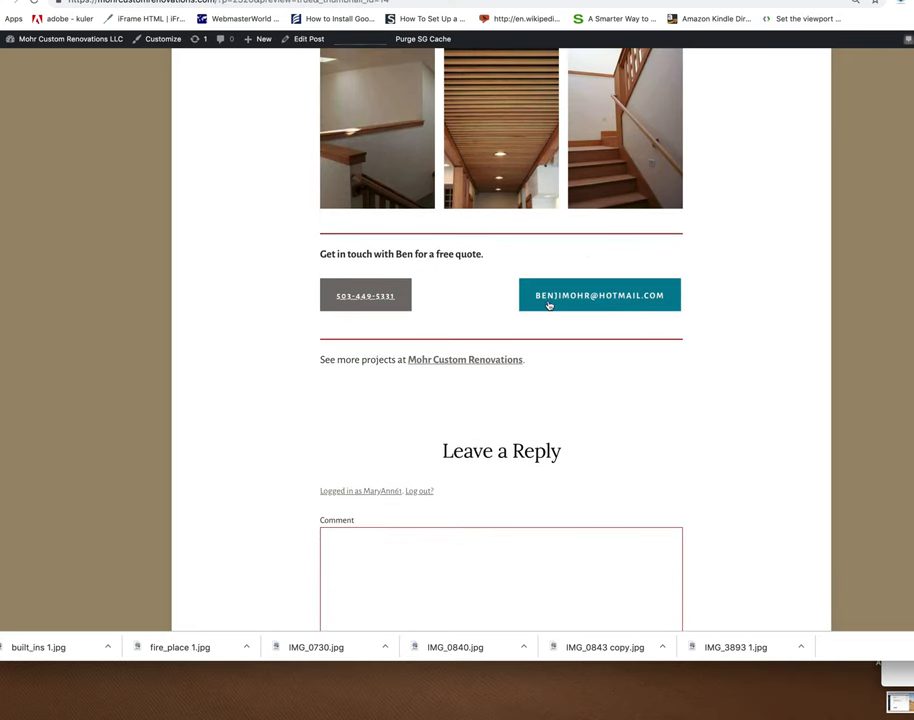
mouse_move(488, 322)
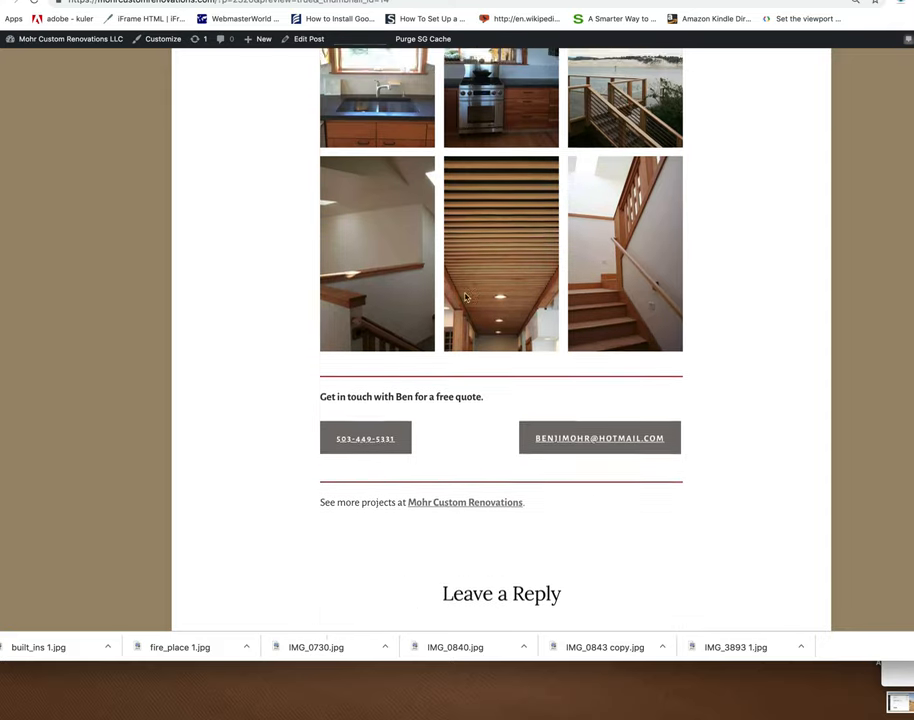
scroll(up, 3)
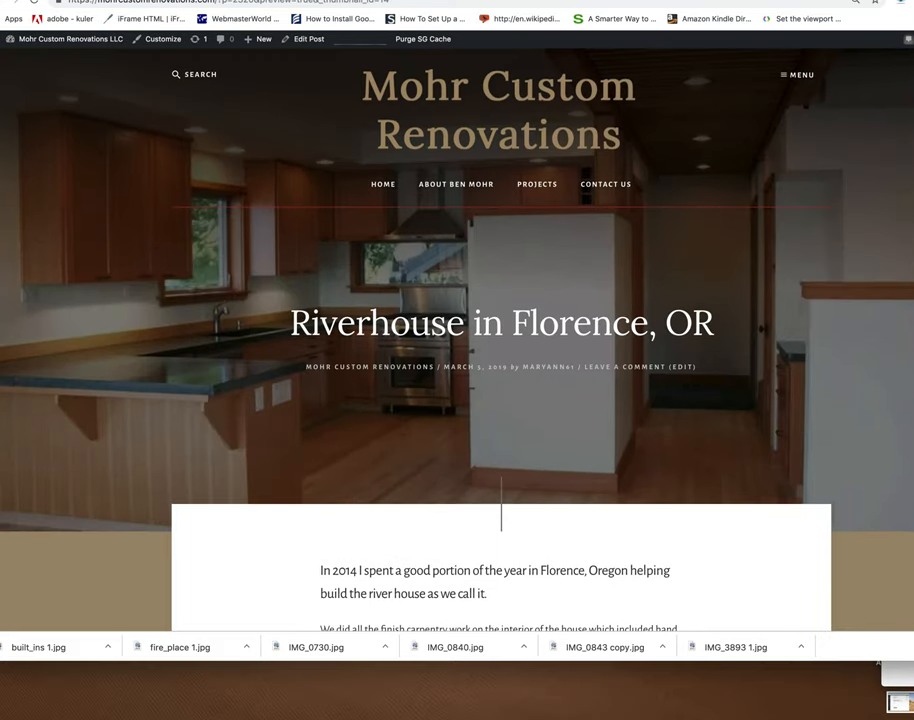